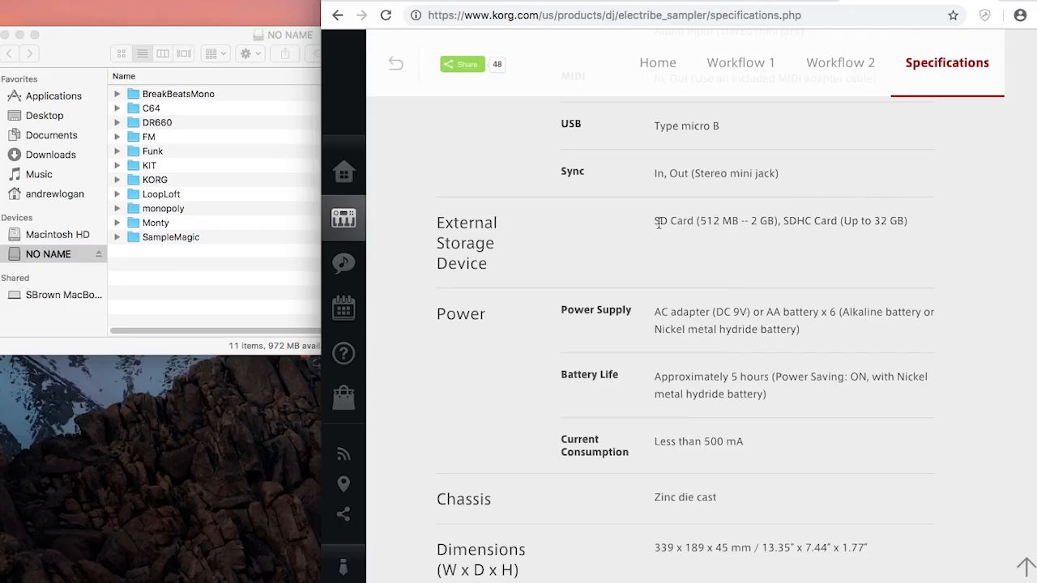
mouse_move(768, 220)
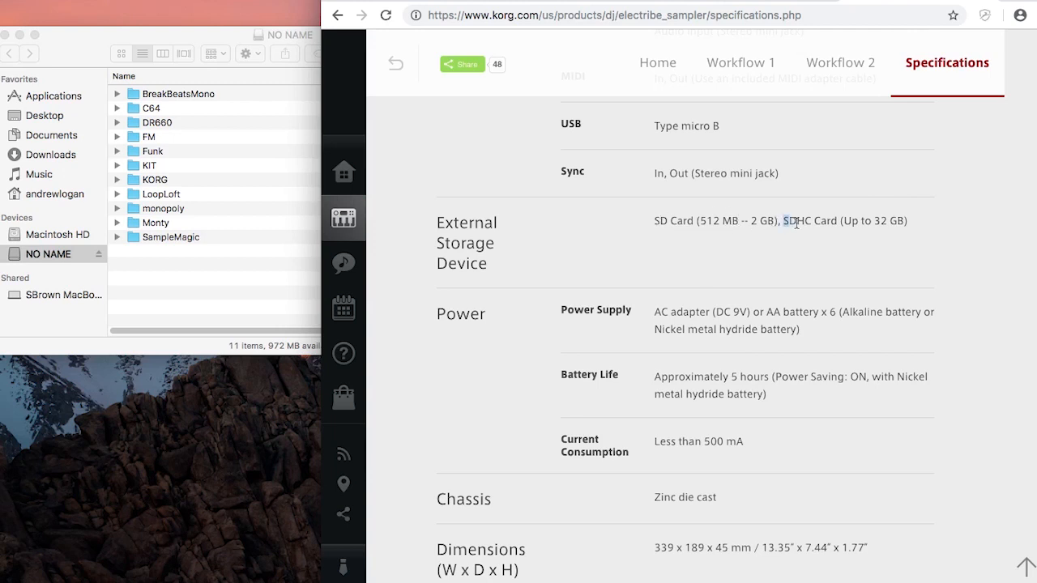
Step: Highlight the 32 GB SDHC support and the 270-second sample memory lines on Korg's spec page
left_click_drag(778, 220, 908, 220)
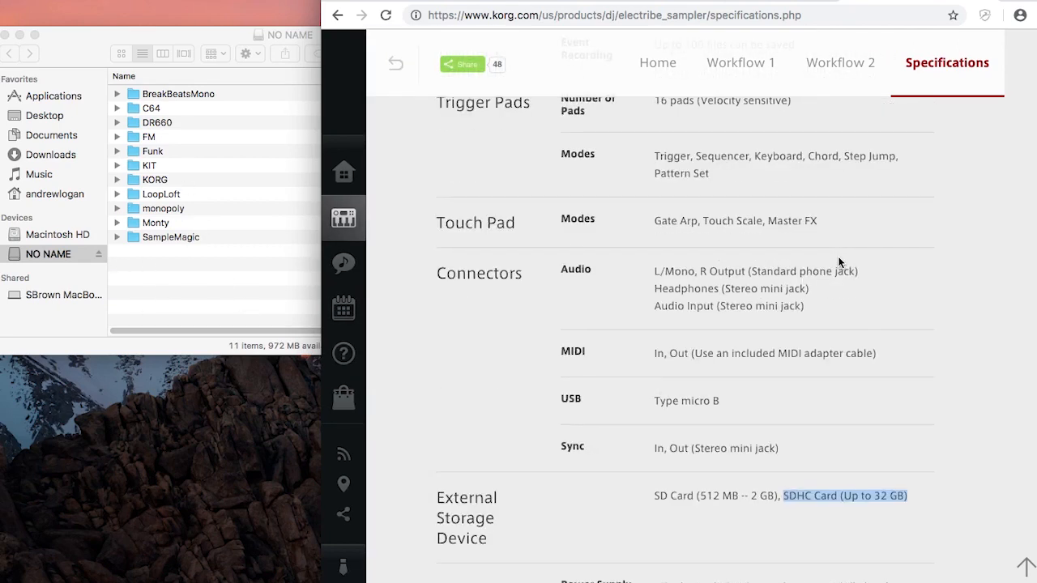
mouse_move(745, 461)
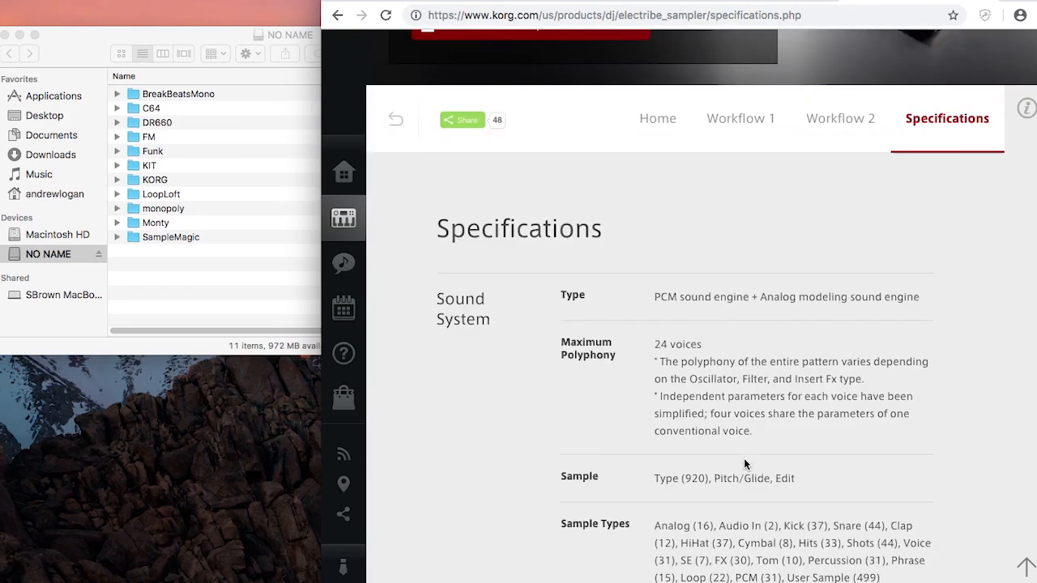
scroll("down", 3)
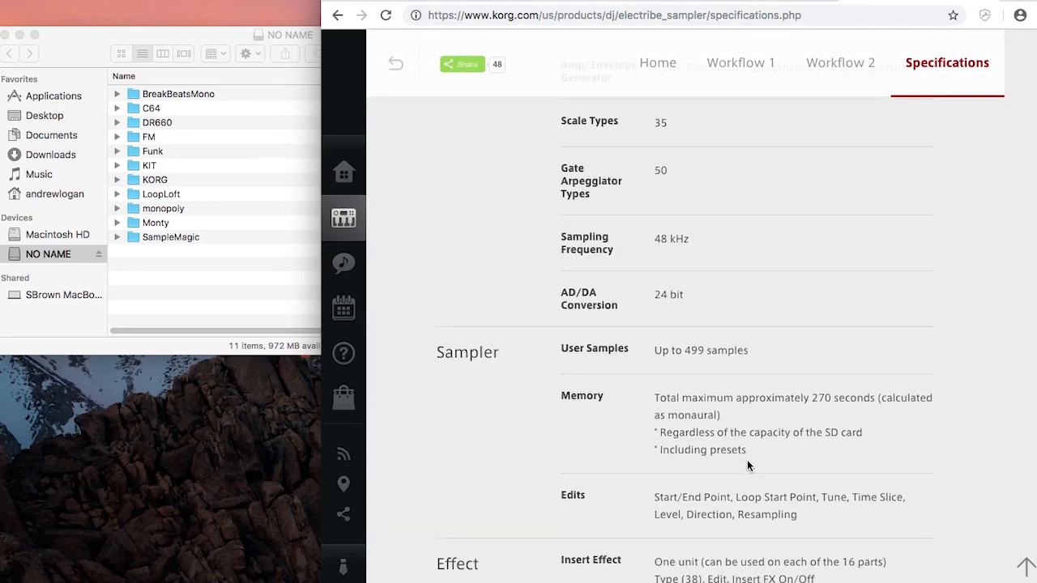
double_click(661, 350)
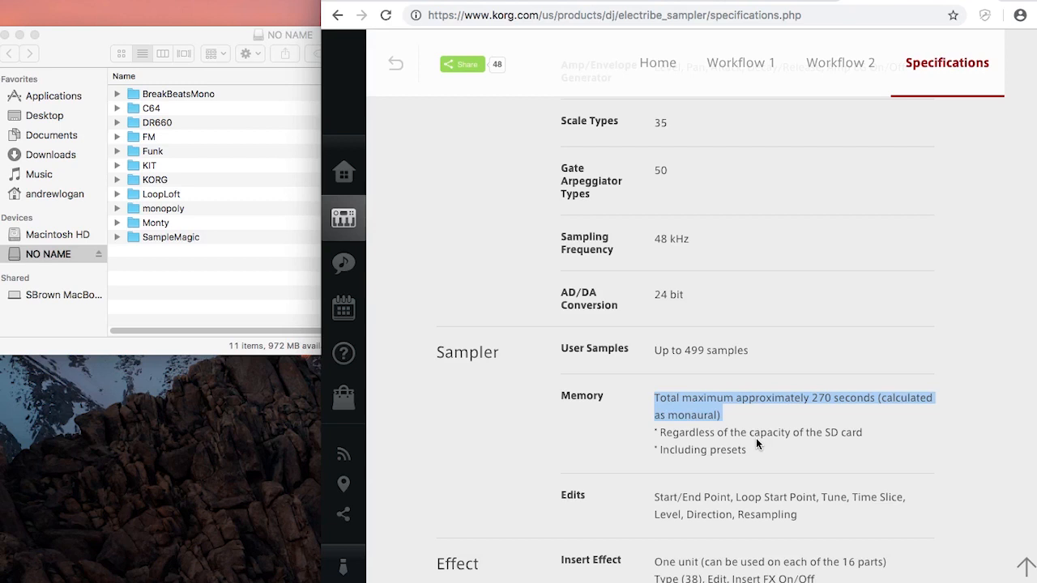
mouse_move(750, 447)
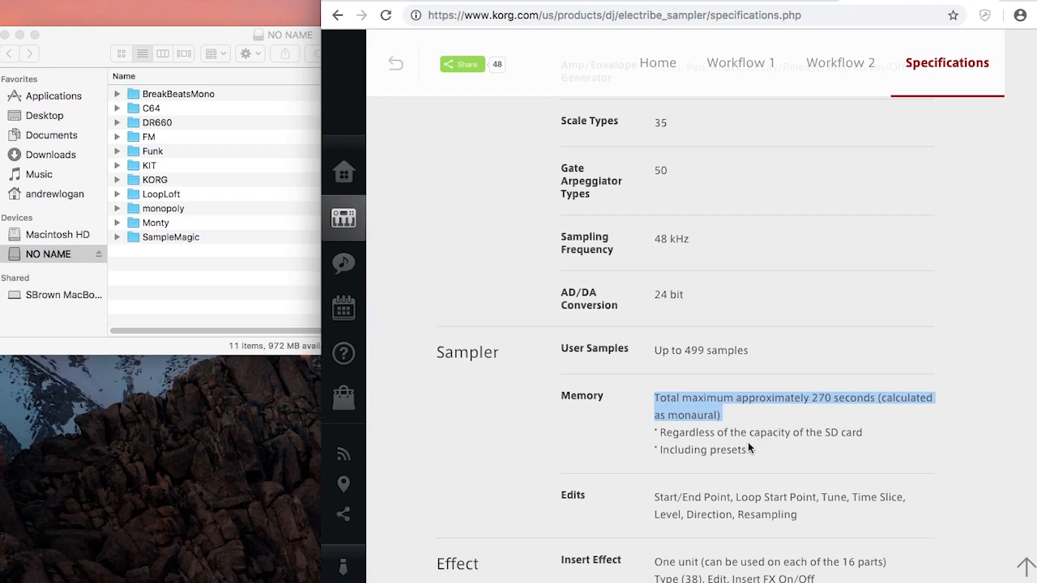
left_click_drag(661, 431, 842, 430)
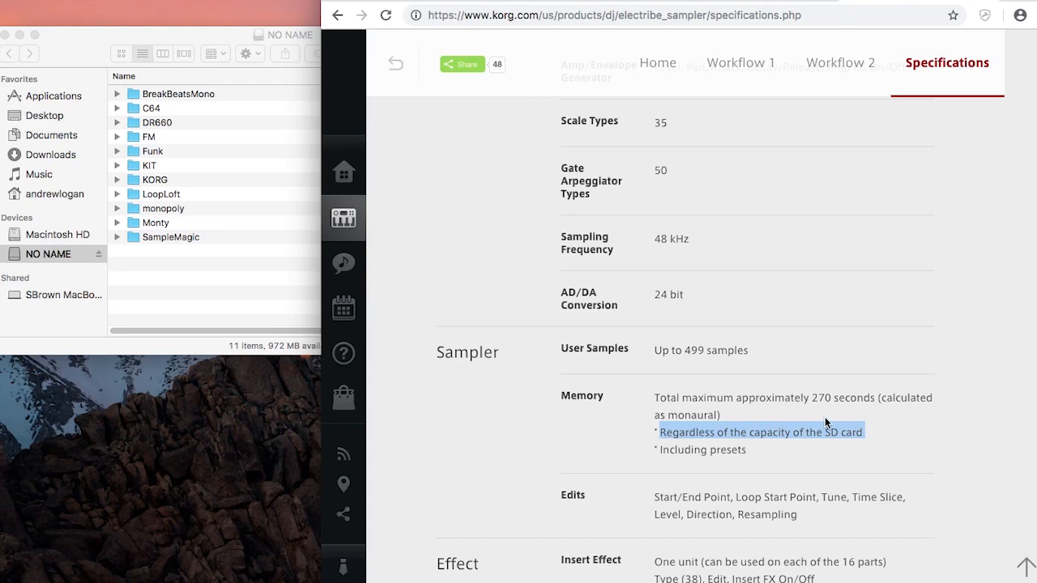
mouse_move(622, 373)
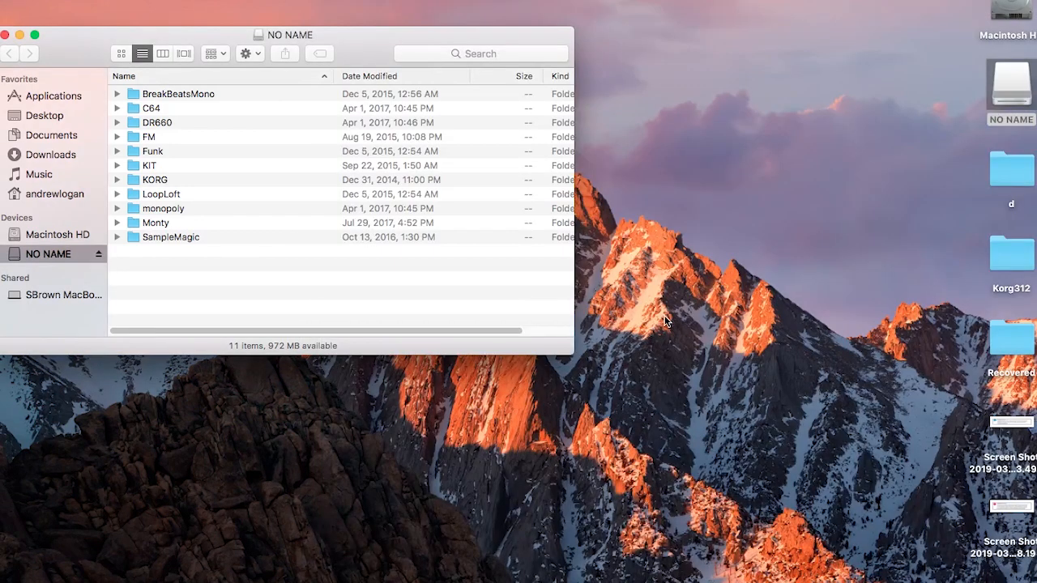
mouse_move(263, 209)
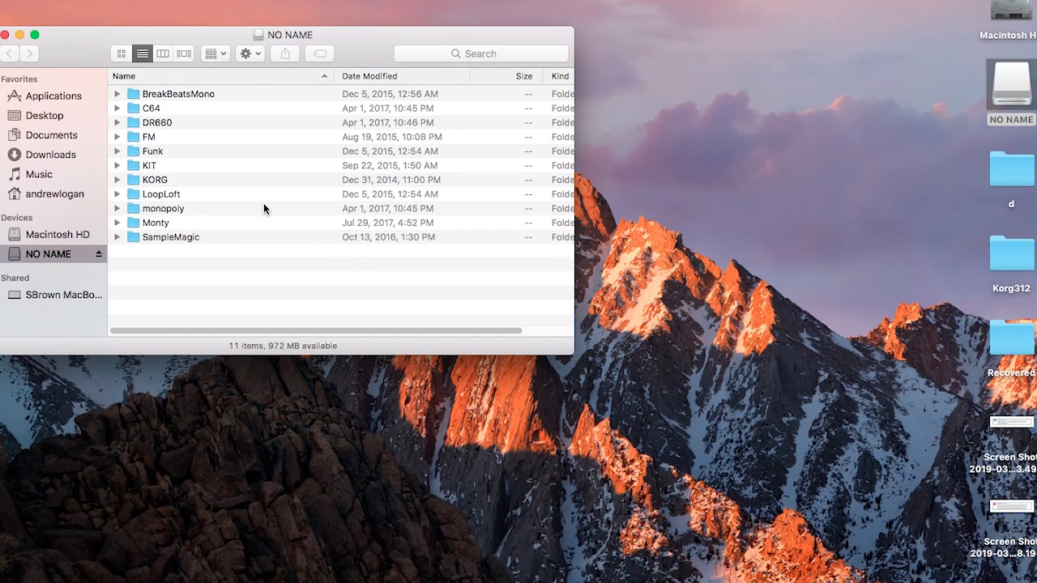
mouse_move(162, 175)
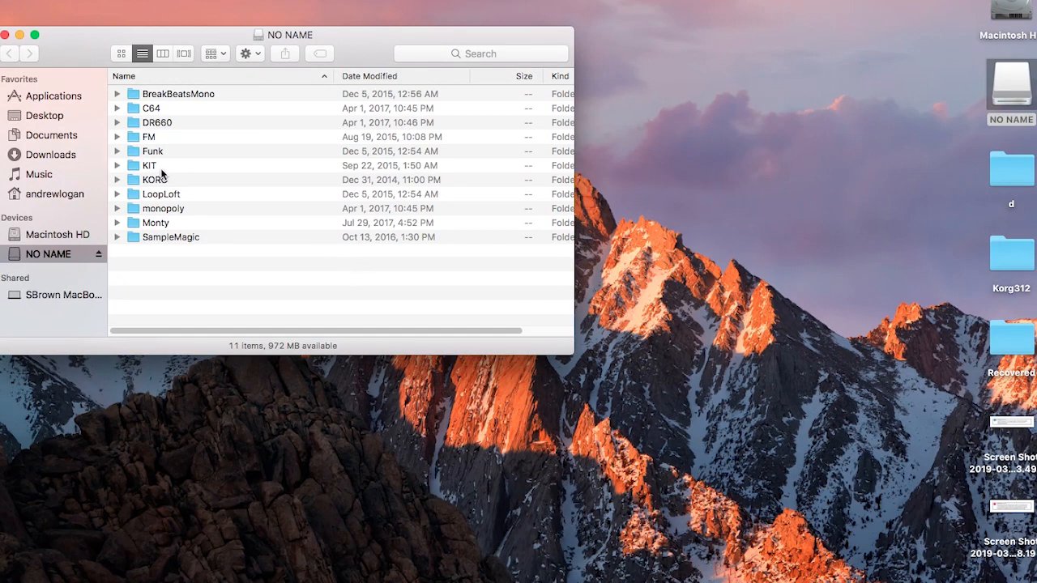
mouse_move(152, 167)
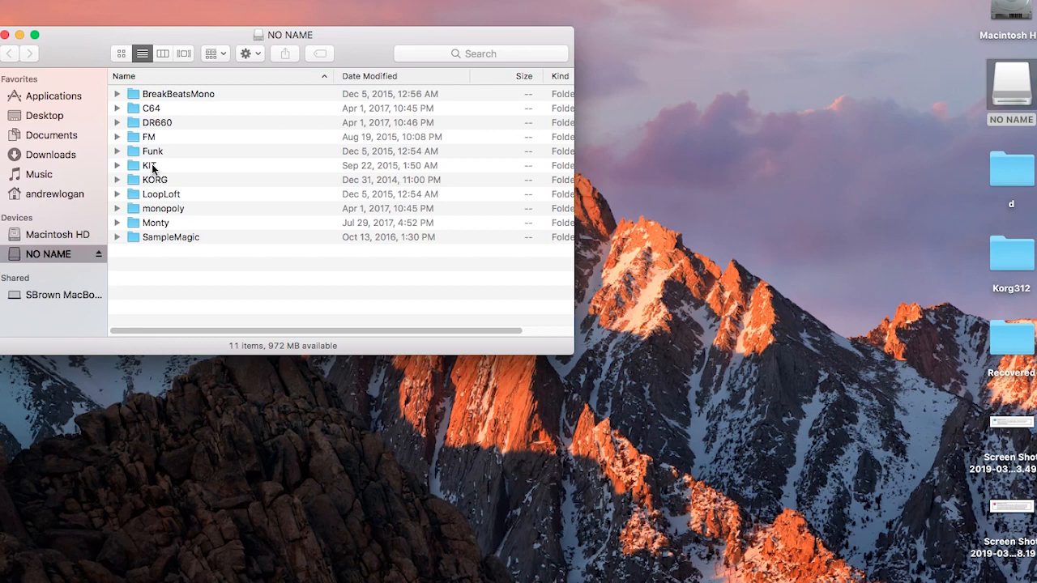
mouse_move(162, 122)
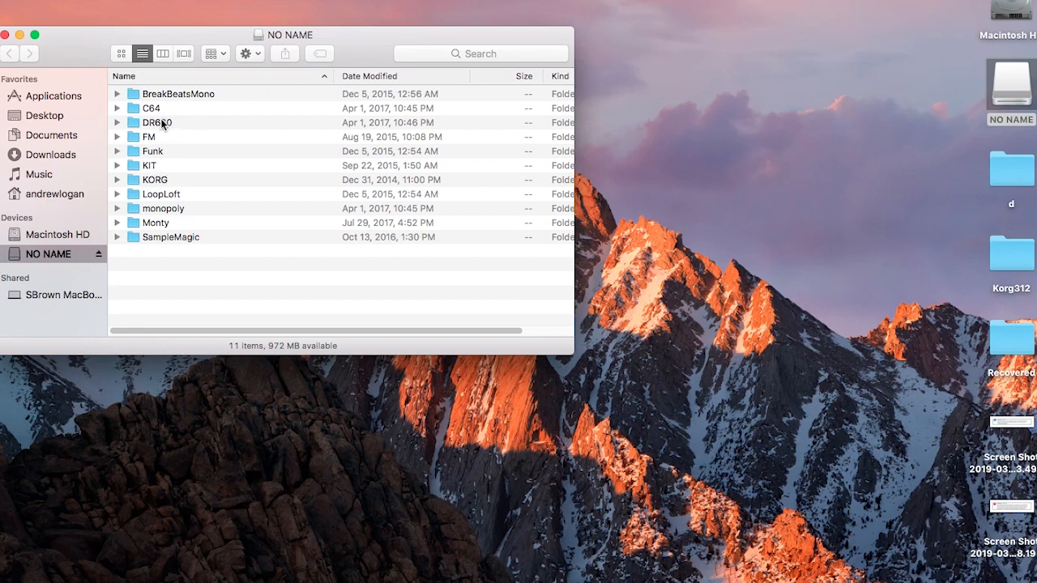
Step: Browse the NO NAME card into electribe sampler, expand Sample and select e2sSample.all
double_click(156, 178)
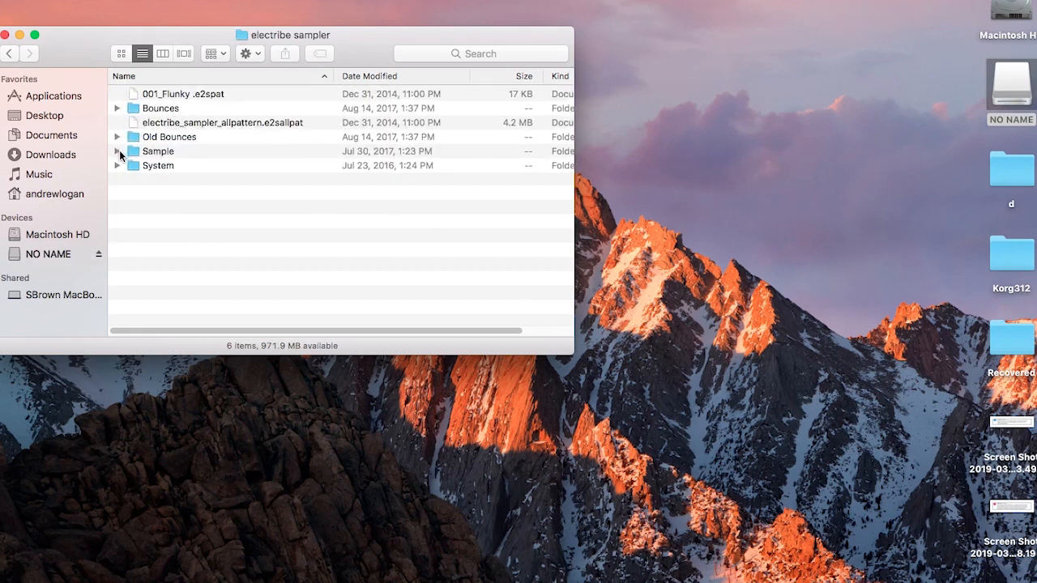
left_click(116, 152)
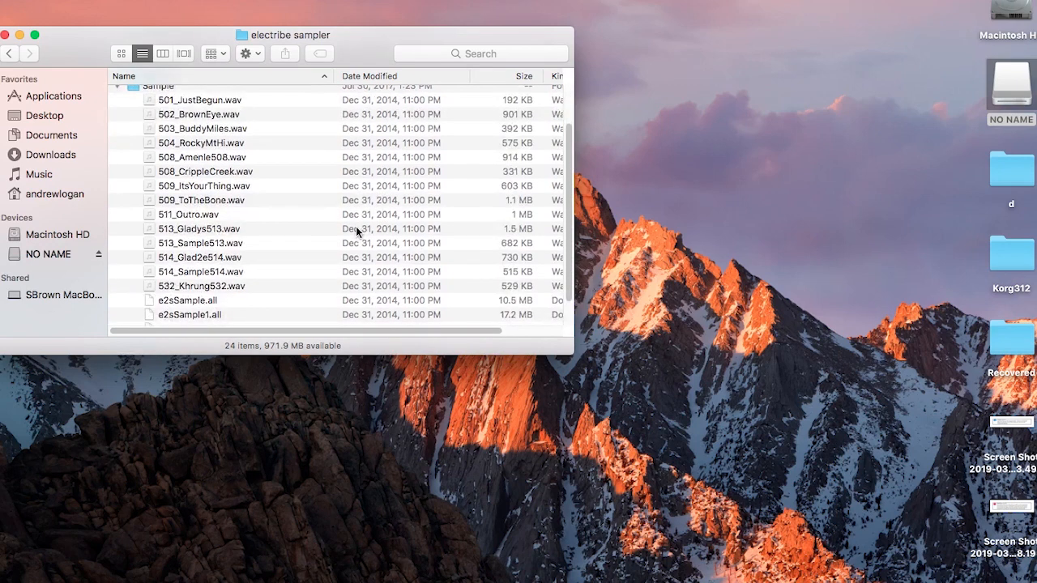
mouse_move(201, 282)
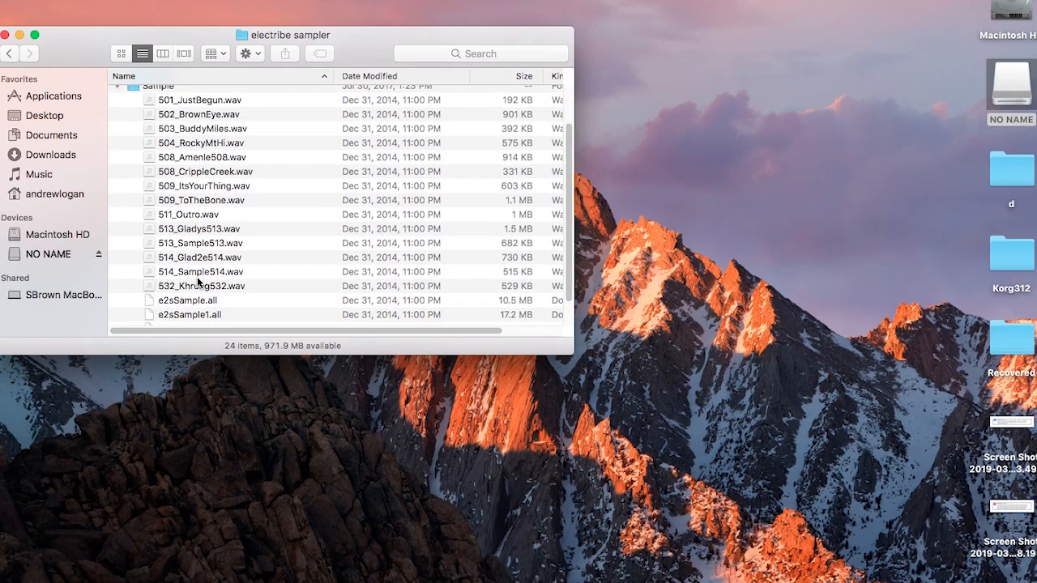
scroll("down", 3)
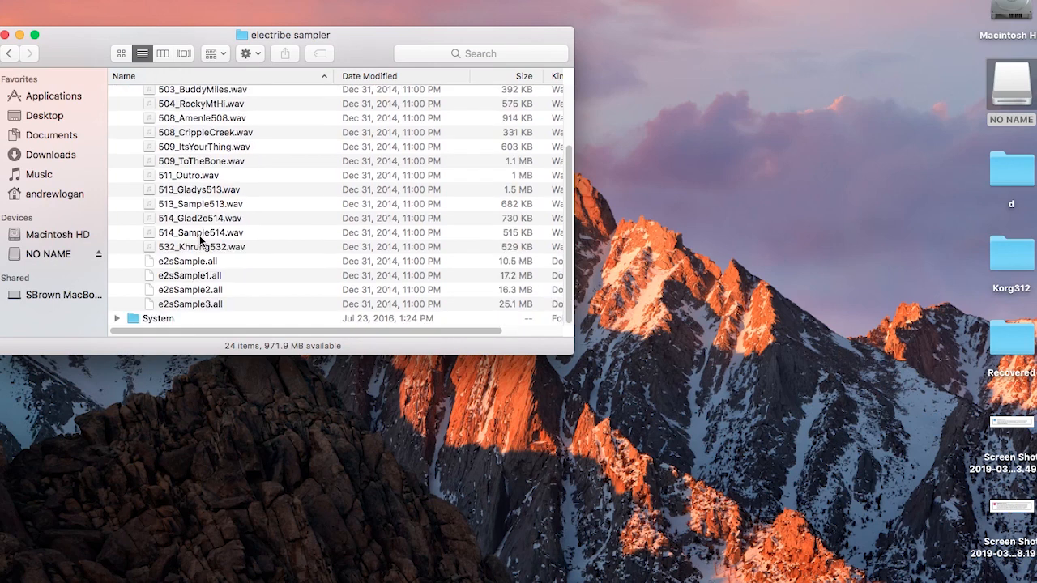
left_click(186, 261)
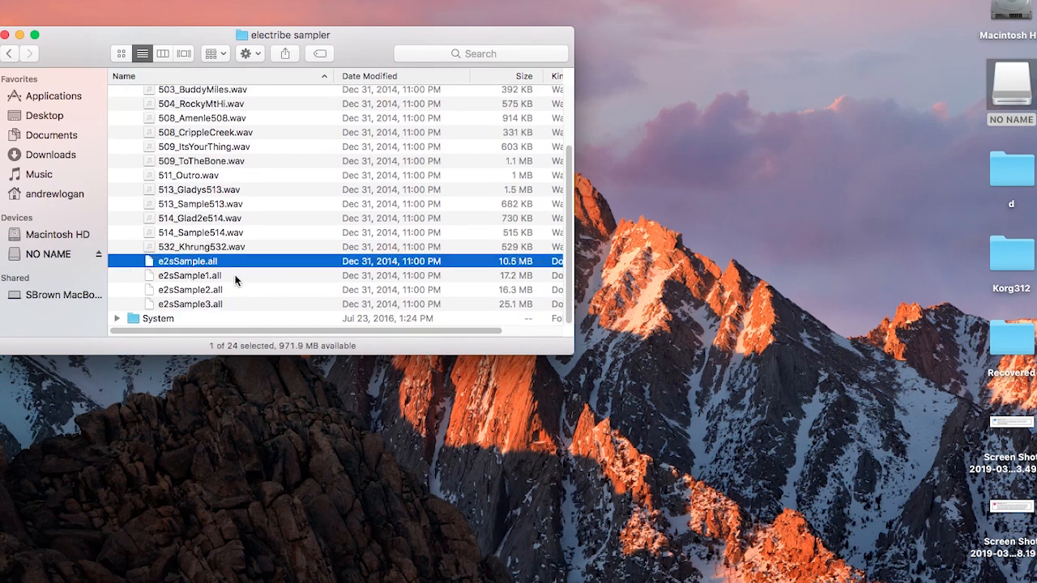
mouse_move(204, 304)
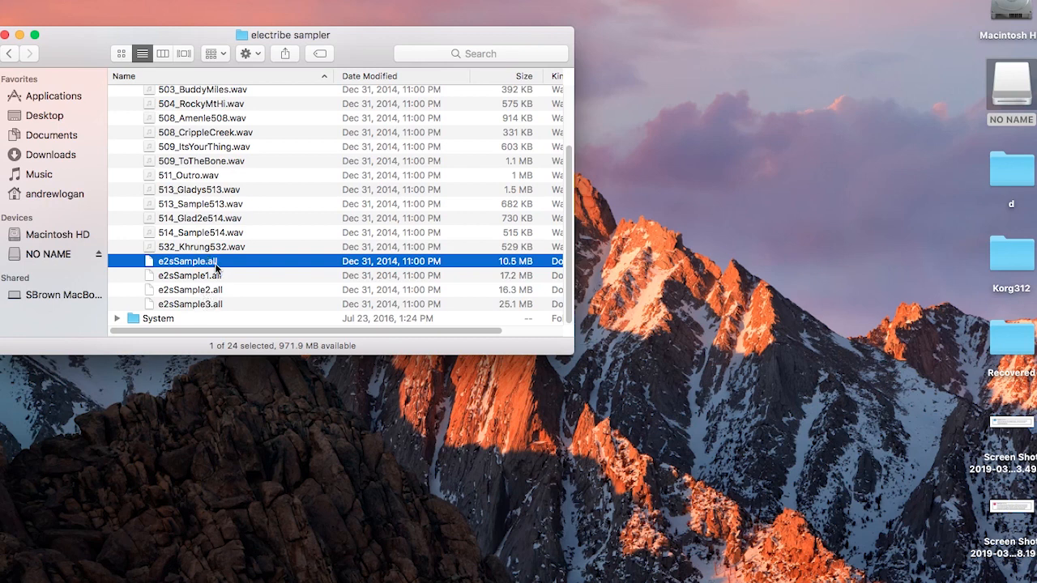
mouse_move(168, 272)
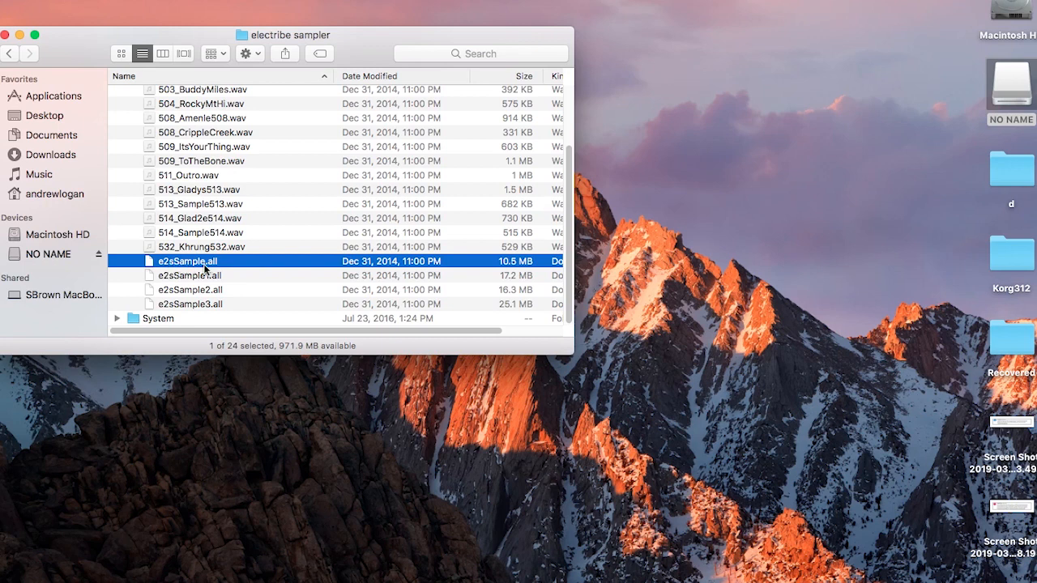
mouse_move(80, 267)
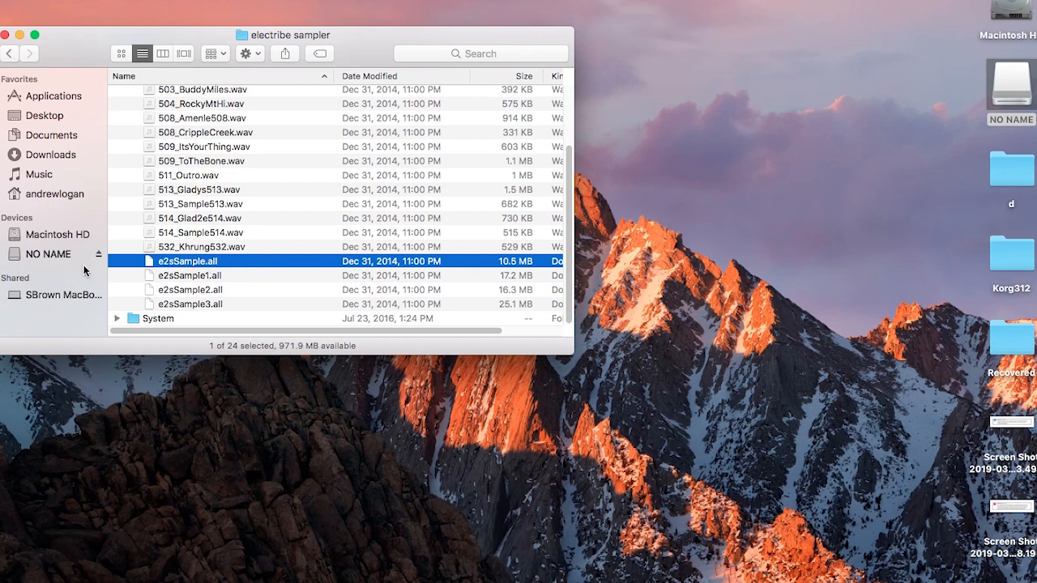
mouse_move(181, 276)
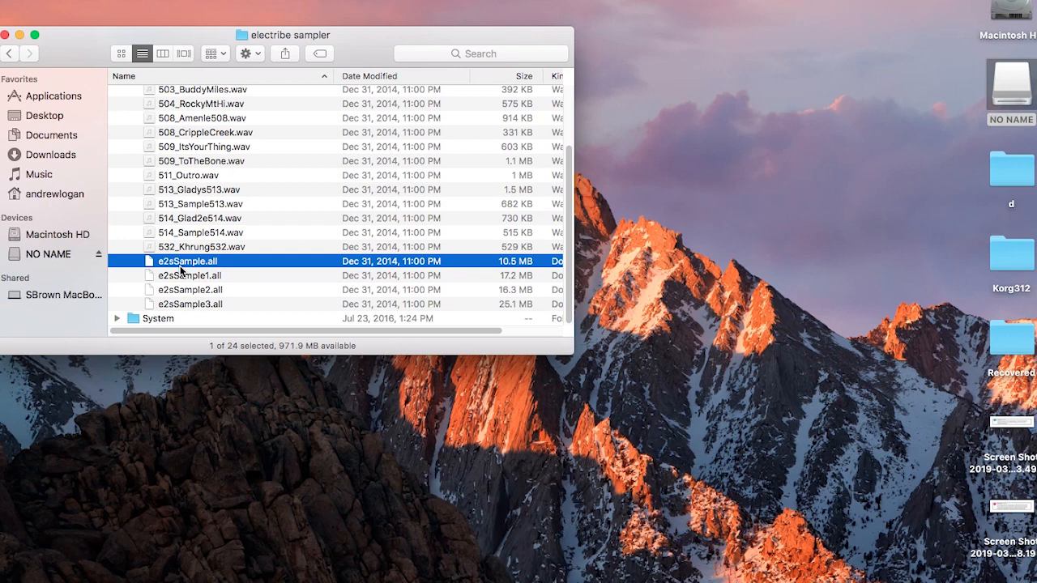
mouse_move(235, 261)
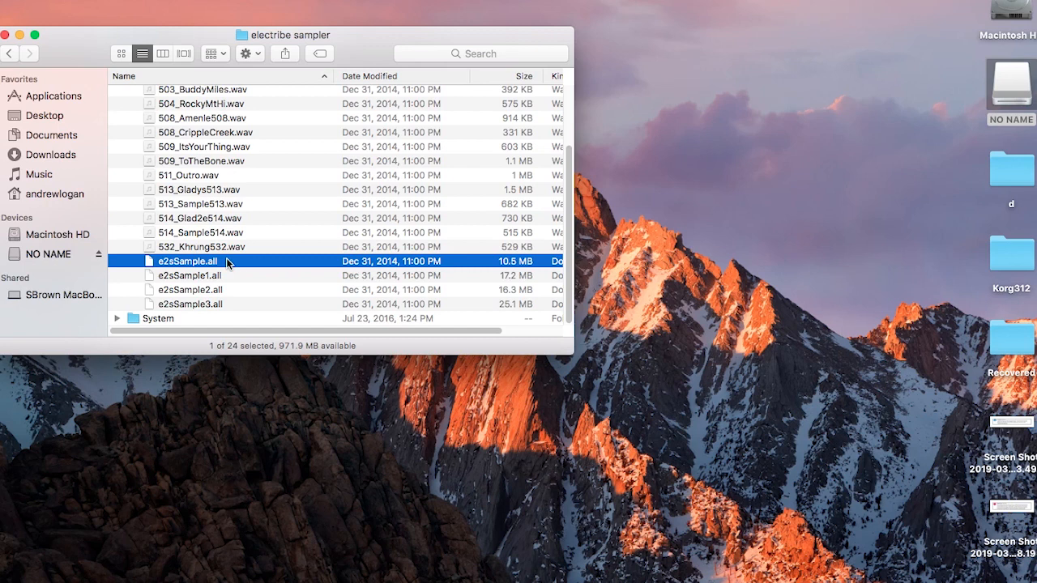
mouse_move(179, 266)
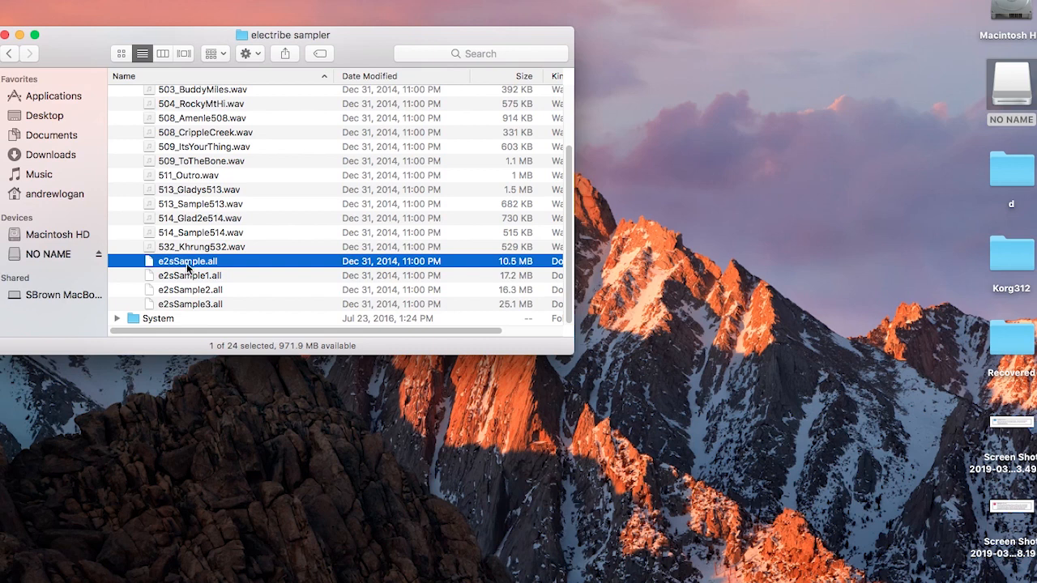
mouse_move(197, 261)
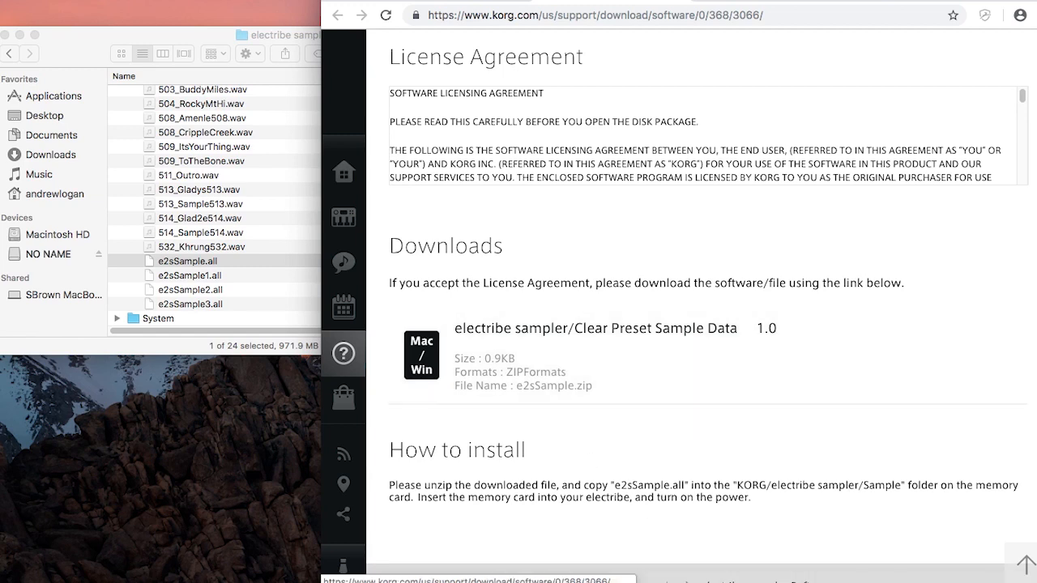
mouse_move(556, 369)
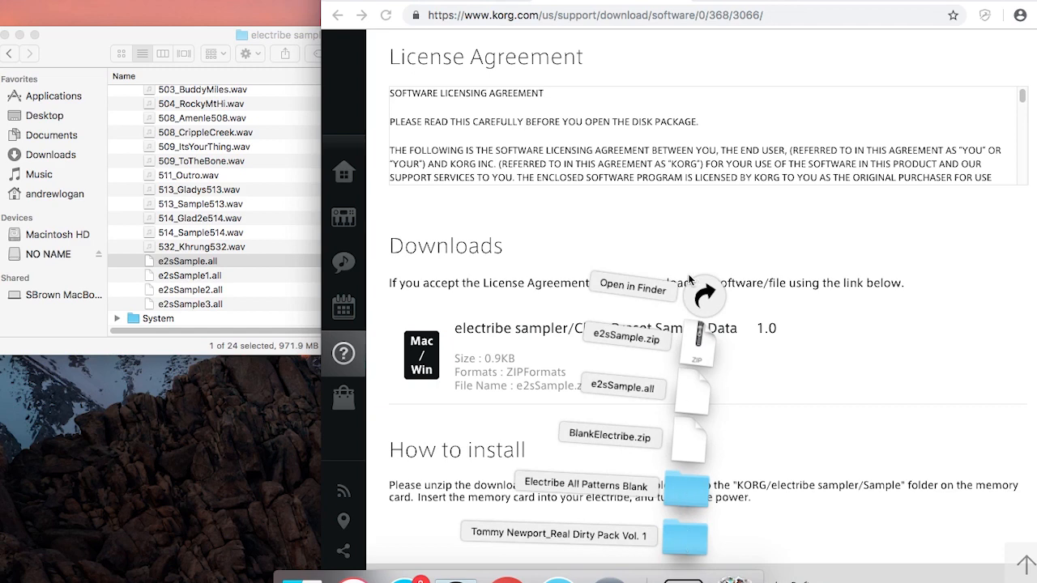
Step: Show the Downloads folder with e2sSample.zip and e2sSample.all in a Finder window
left_click(633, 283)
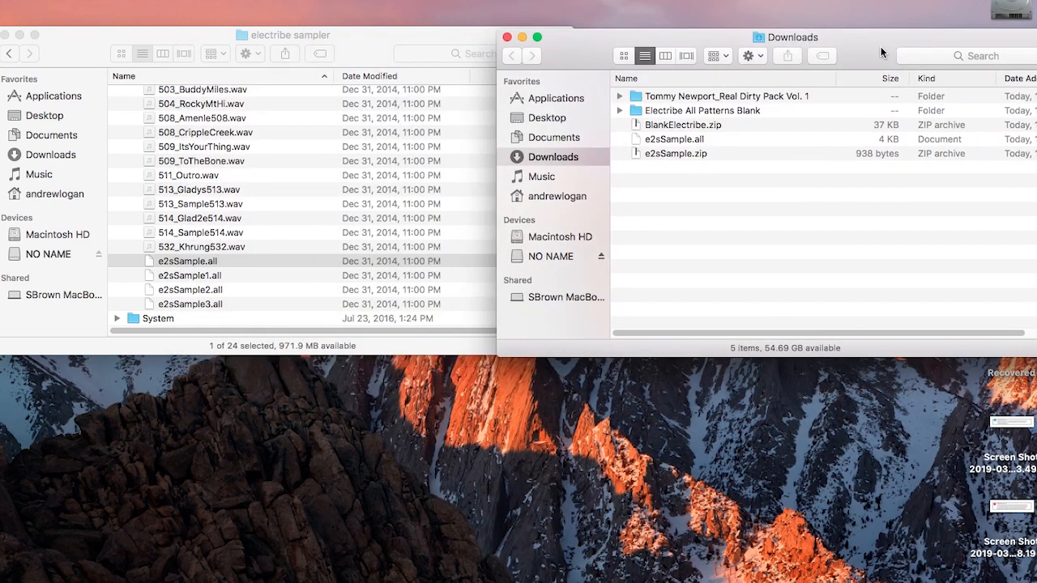
Step: Rename the card's e2sSample.all to e2sSample000_075.all
left_click(677, 139)
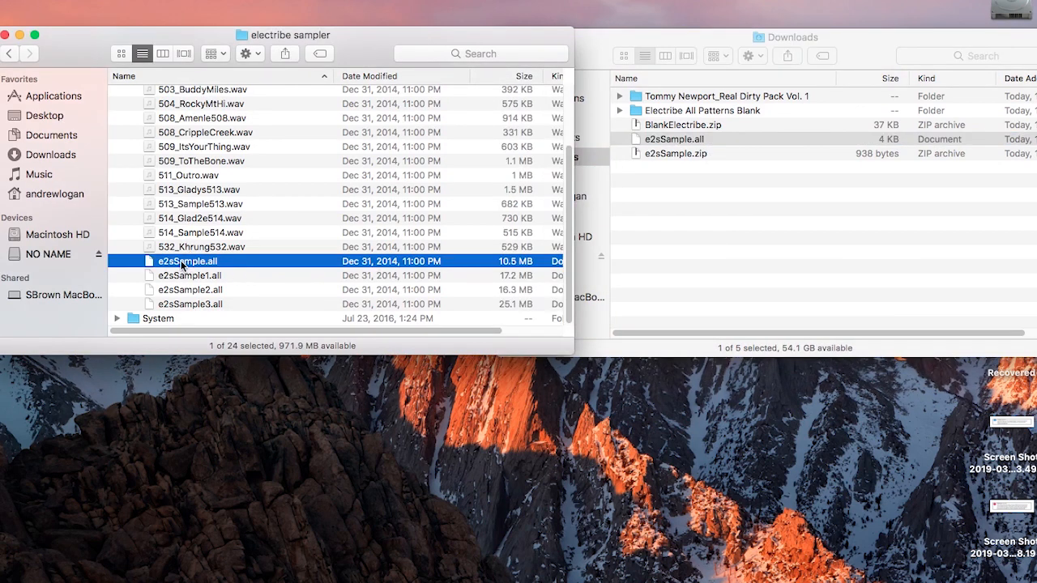
mouse_move(120, 249)
type("4")
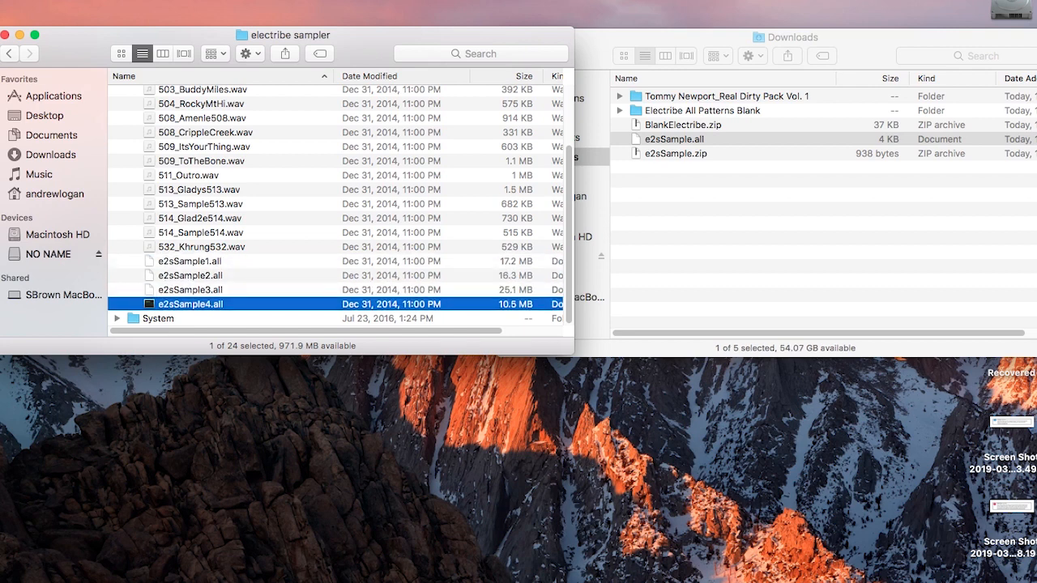
mouse_move(263, 299)
type("000_075")
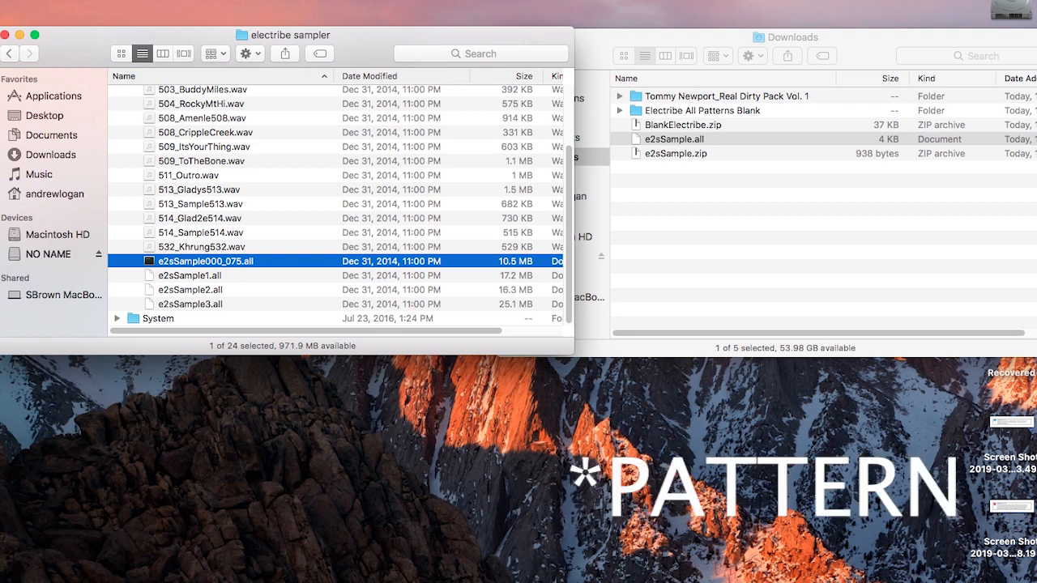
left_click(188, 276)
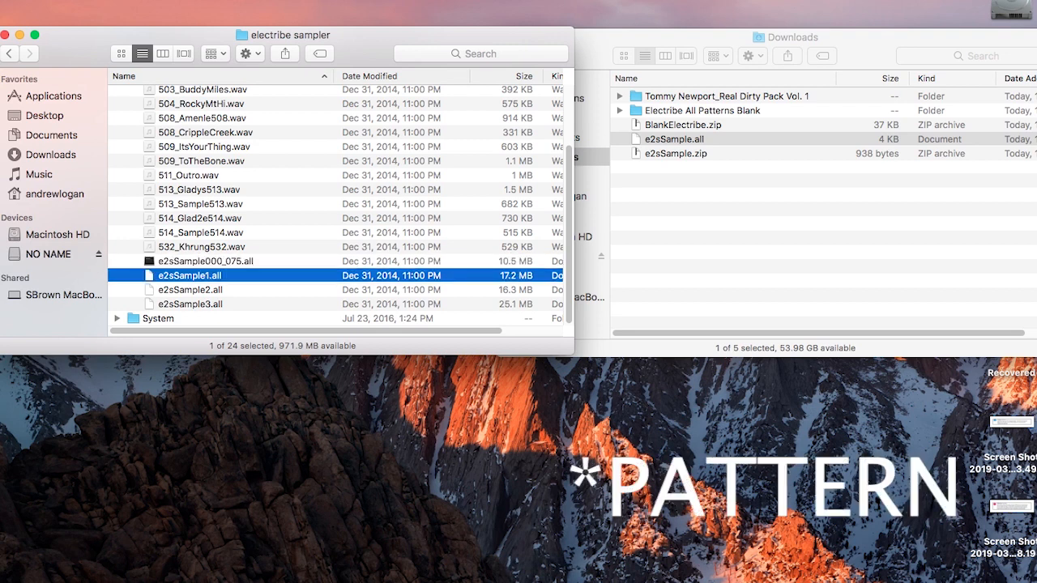
mouse_move(696, 217)
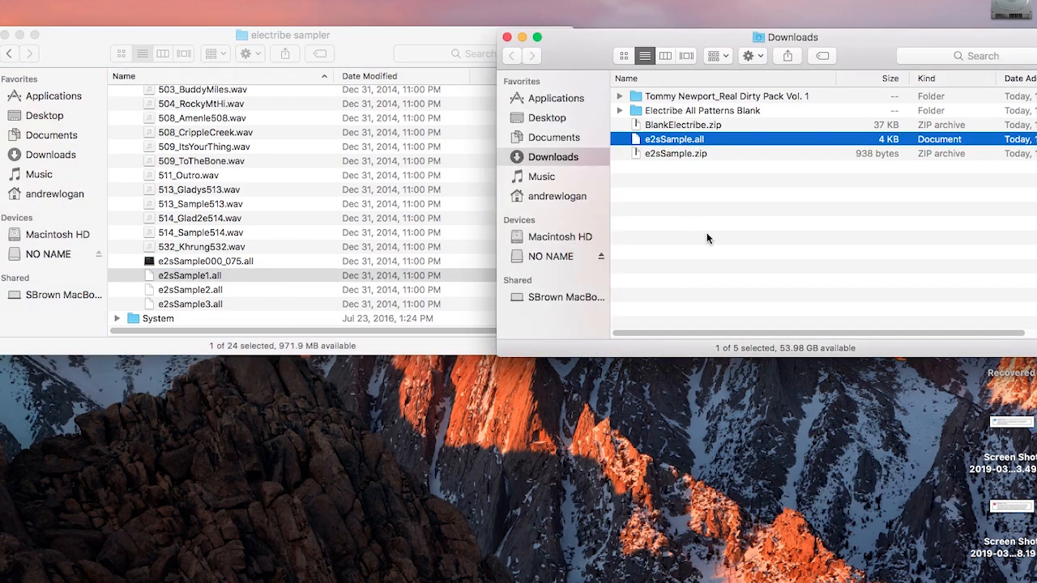
Step: Copy the blank e2sSample.all from Downloads into the card's electribe sampler folder
left_click_drag(674, 139, 327, 235)
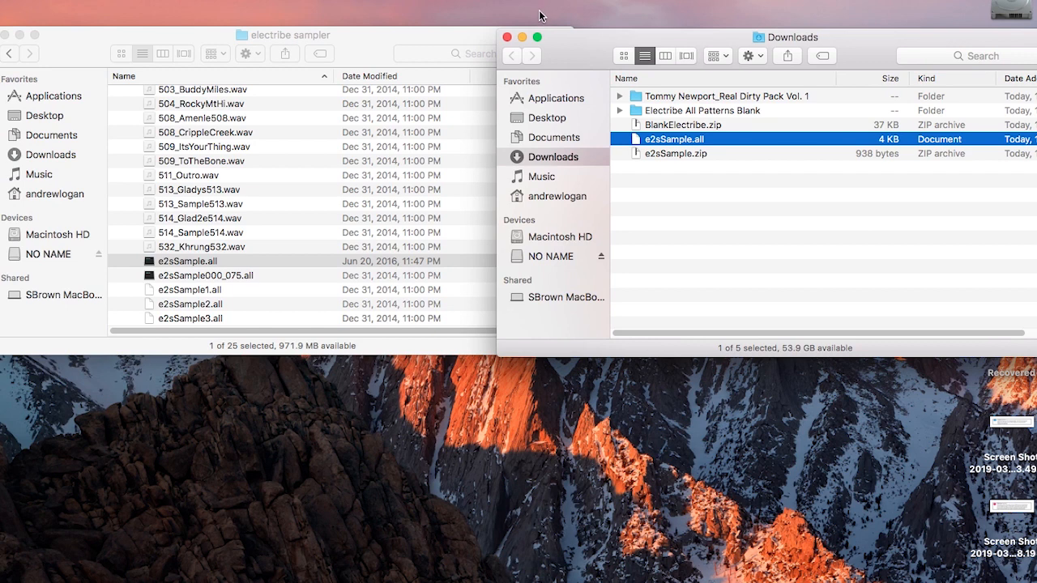
mouse_move(765, 217)
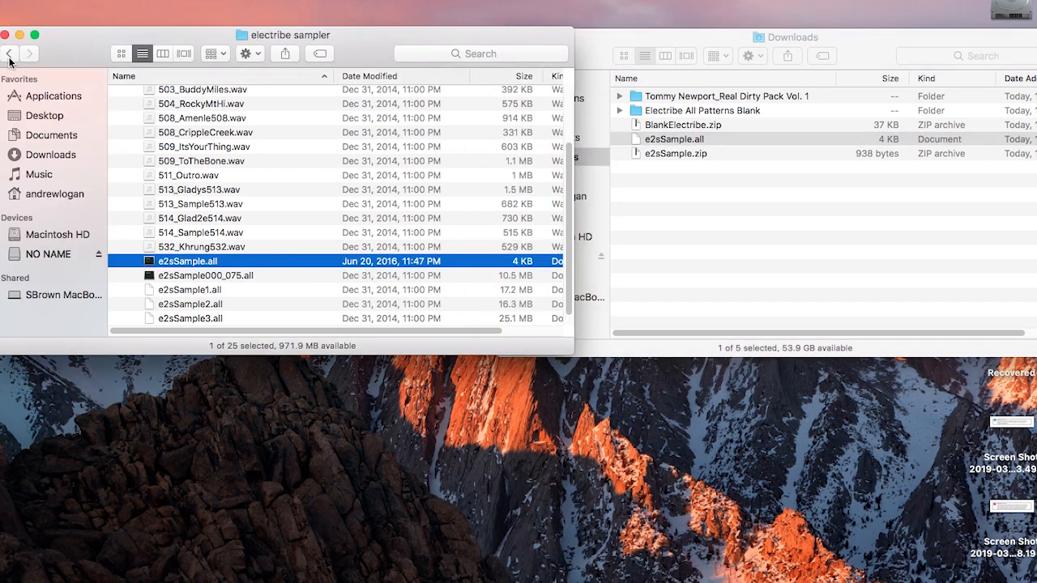
Step: Rename the card's all-patterns file to electribe_sampler_allpattern1.e2sallpat
left_click(10, 55)
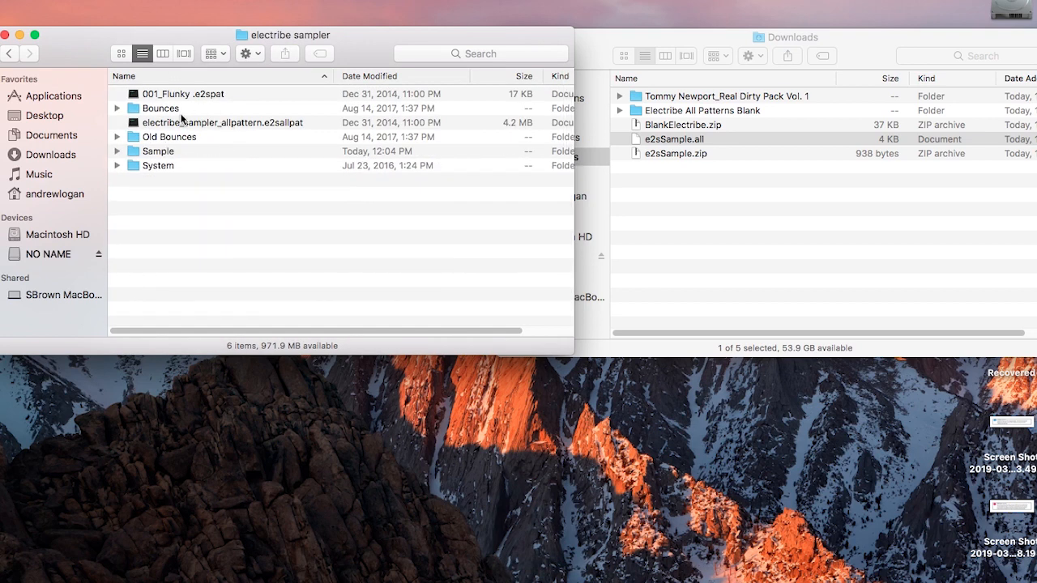
left_click(223, 123)
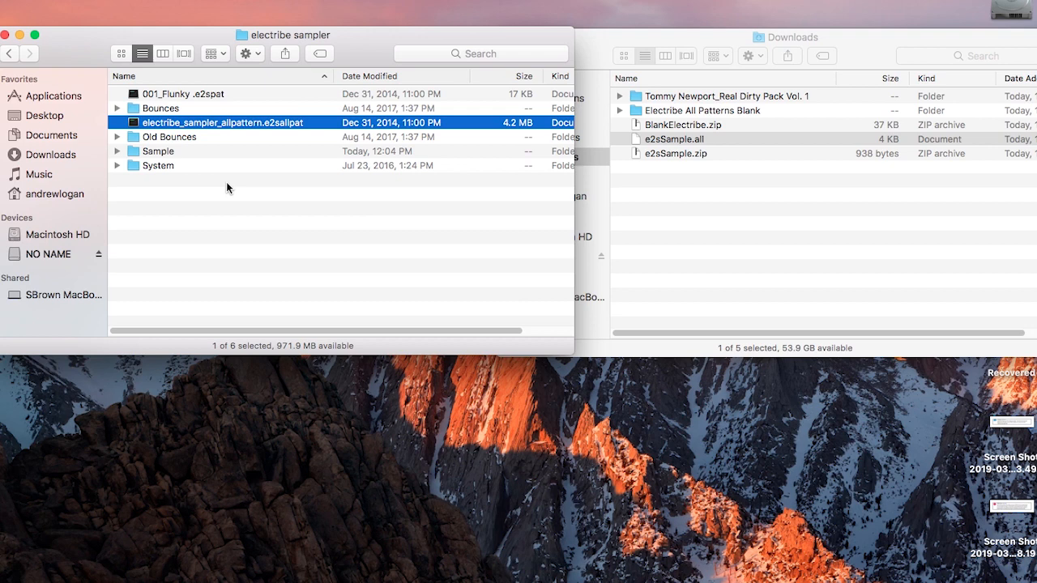
double_click(224, 123)
type("1")
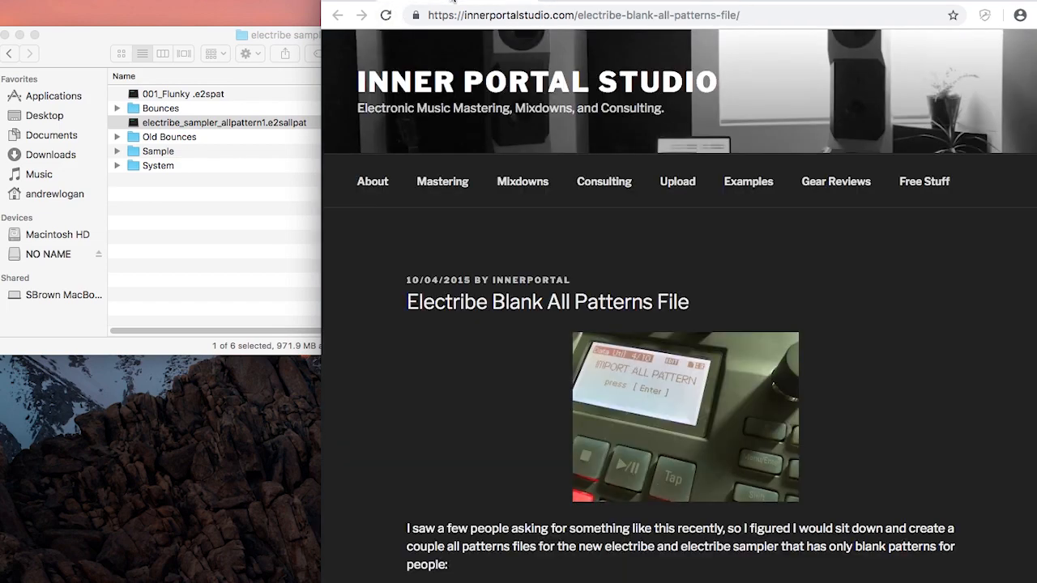
scroll("down", 3)
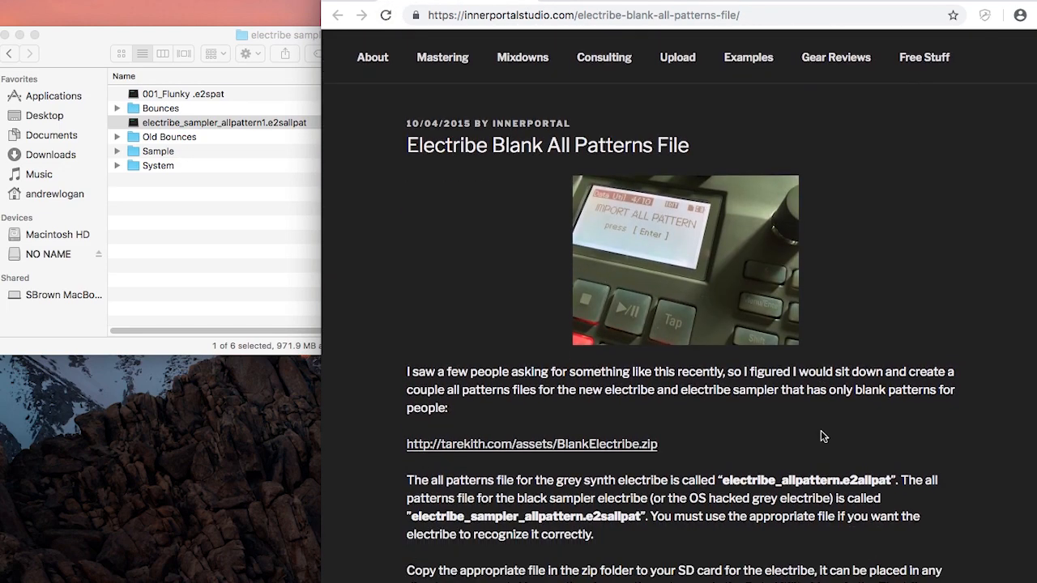
scroll("down", 3)
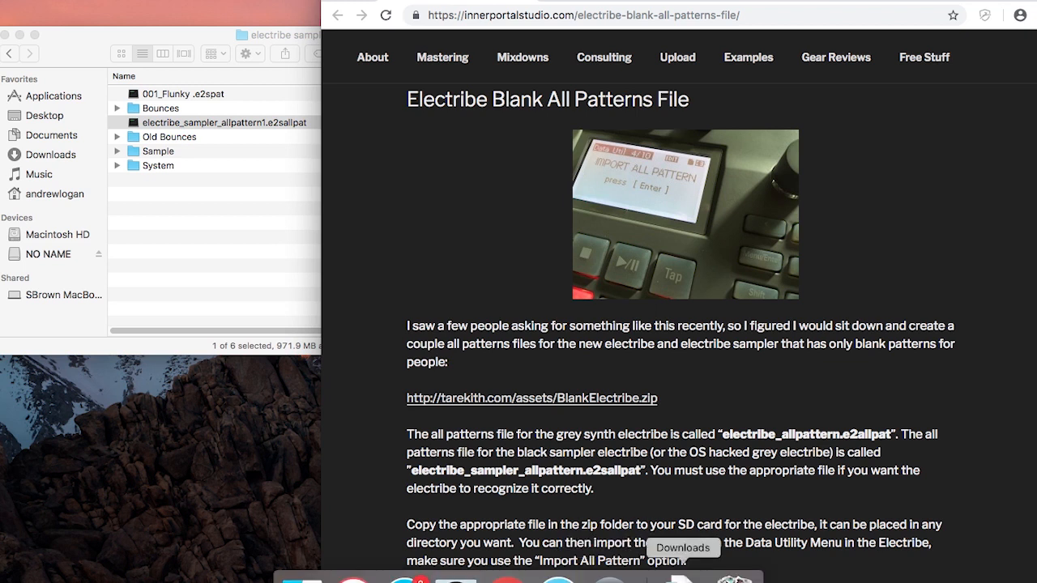
mouse_move(771, 221)
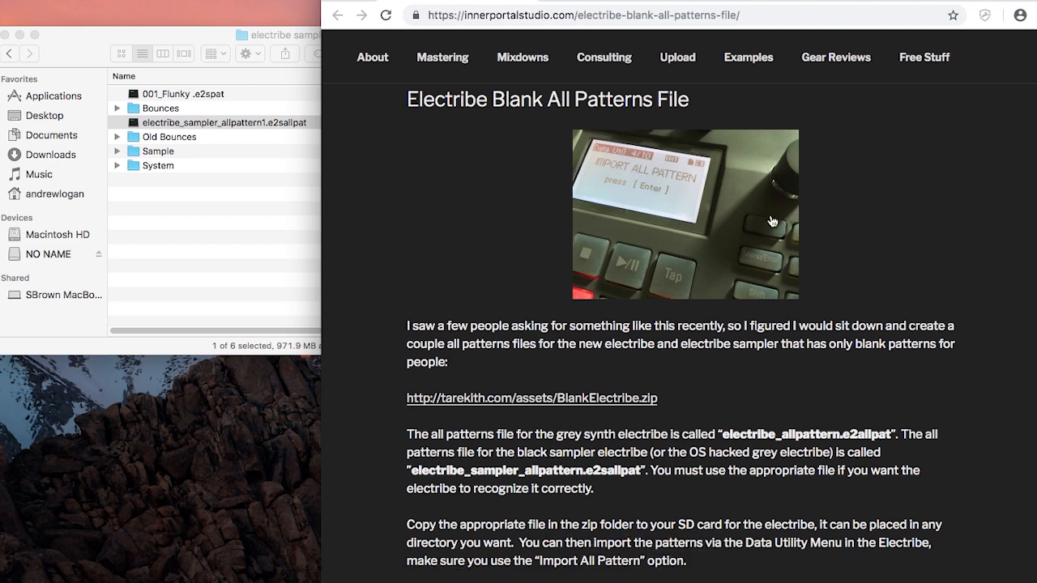
mouse_move(726, 334)
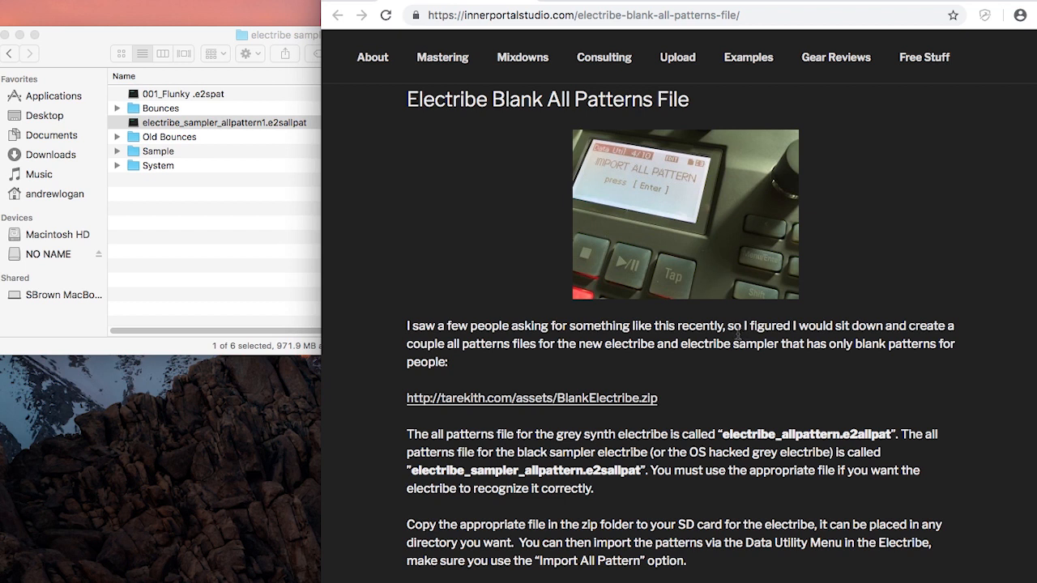
mouse_move(499, 257)
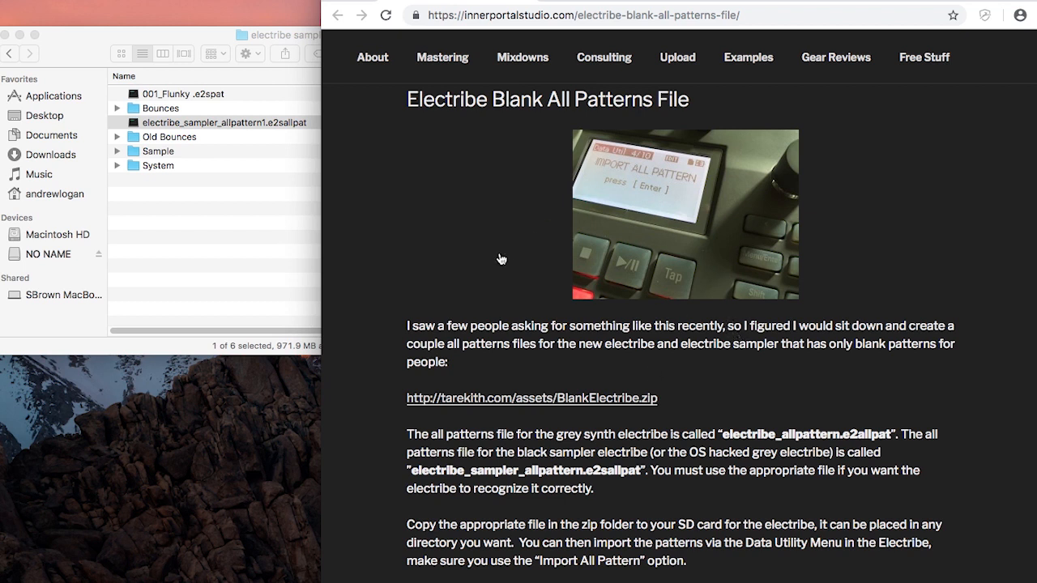
mouse_move(178, 294)
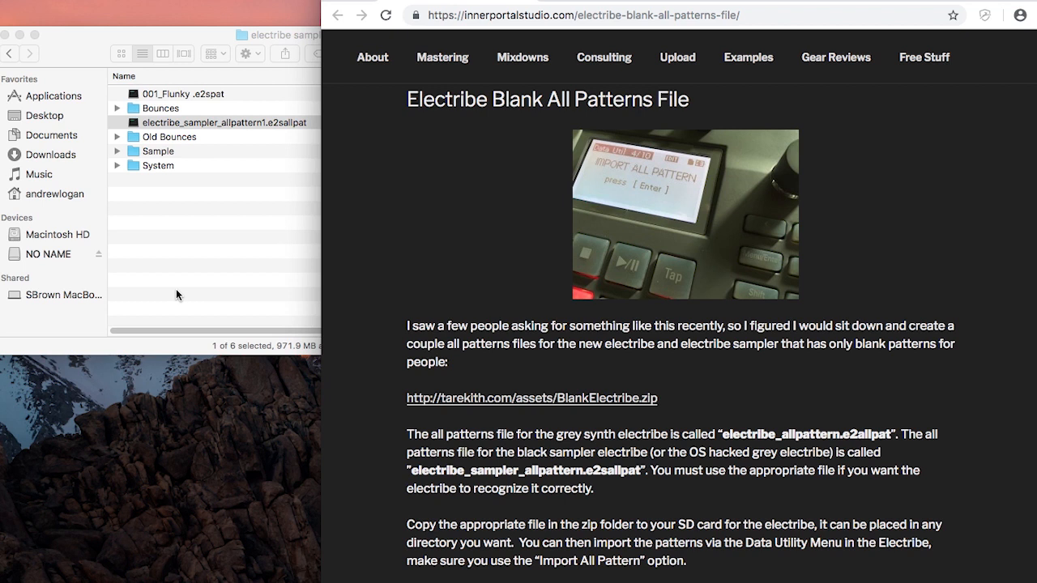
mouse_move(727, 445)
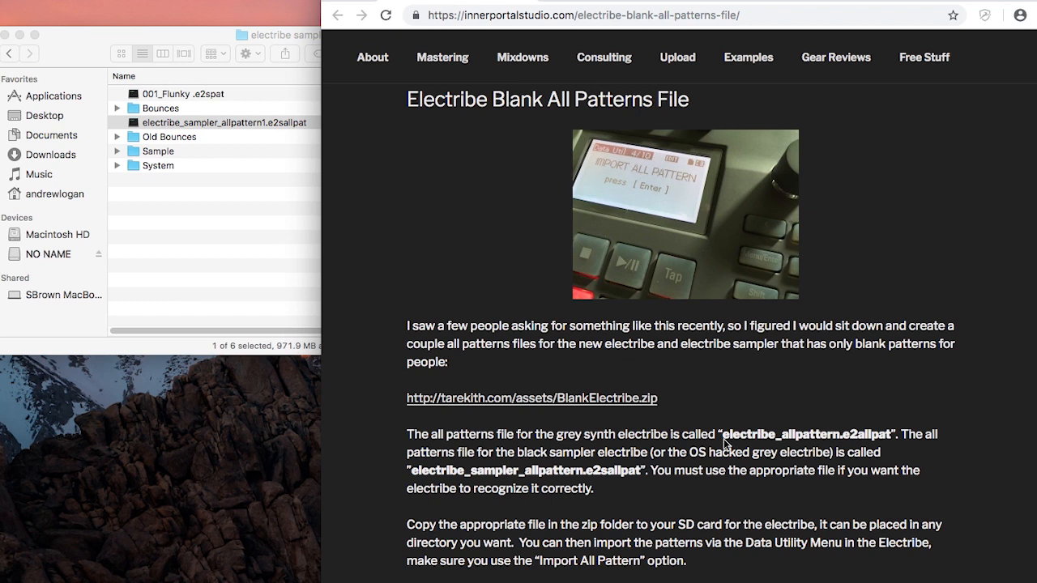
mouse_move(181, 285)
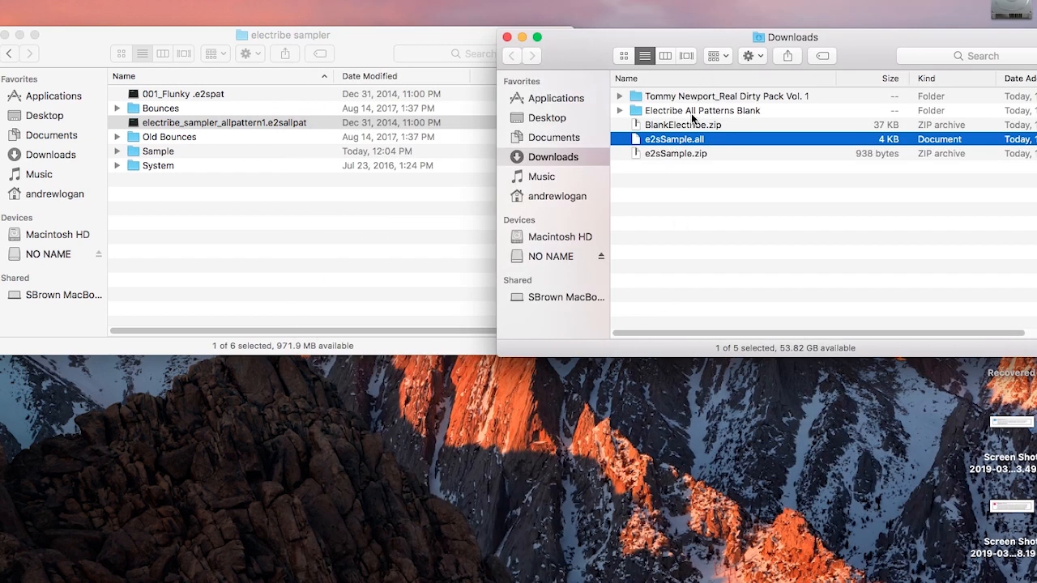
Step: Copy the blank sampler allpattern.e2sallpat from Electribe All Patterns Blank onto the card
double_click(702, 110)
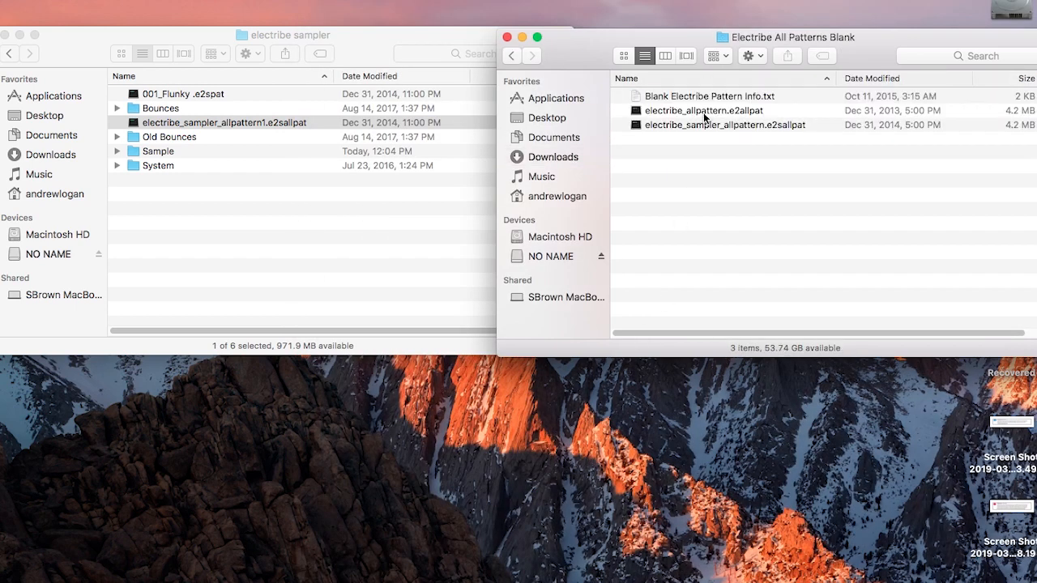
left_click(724, 125)
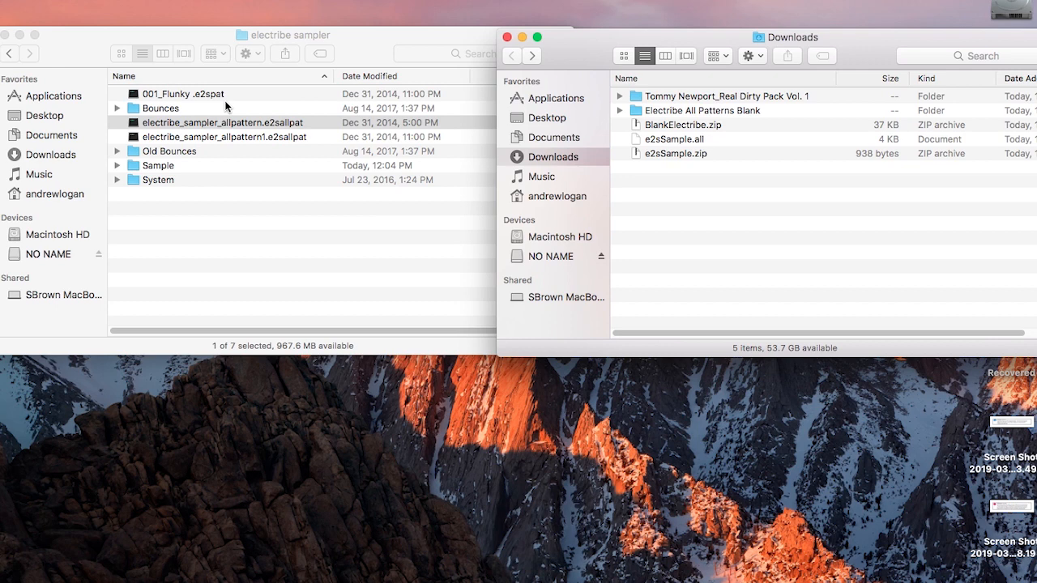
mouse_move(679, 96)
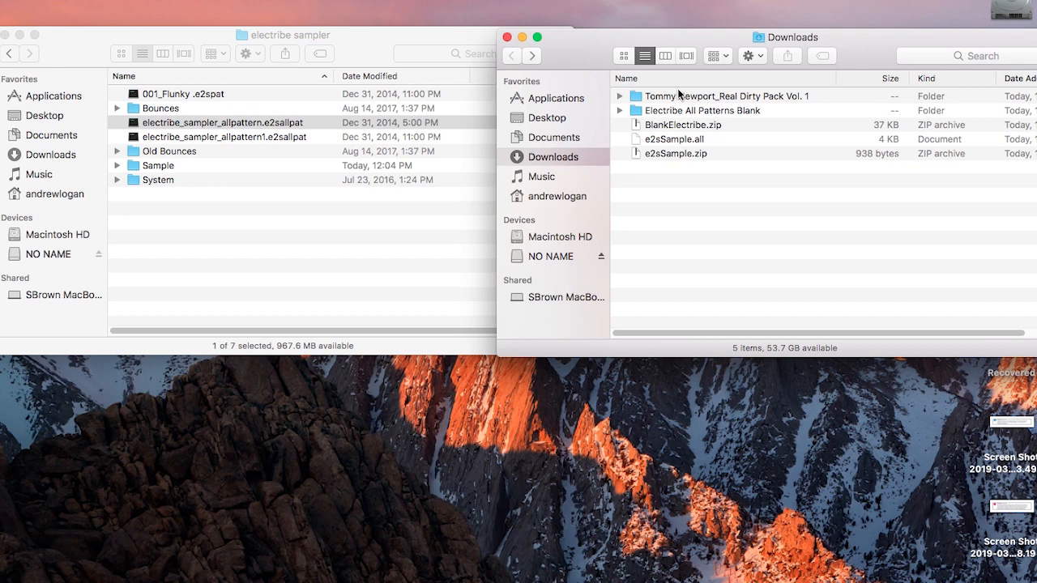
left_click(725, 96)
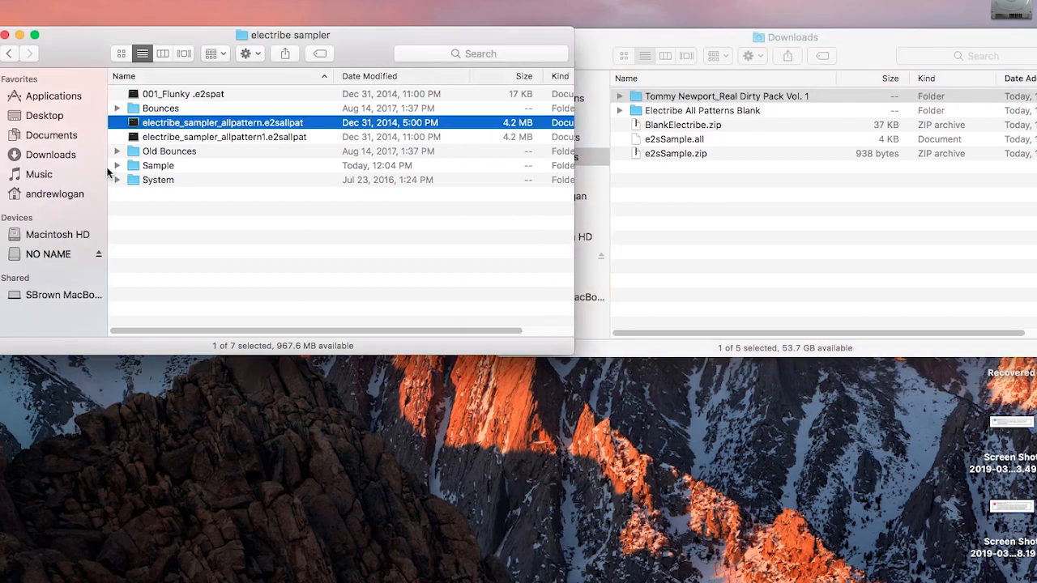
mouse_move(194, 169)
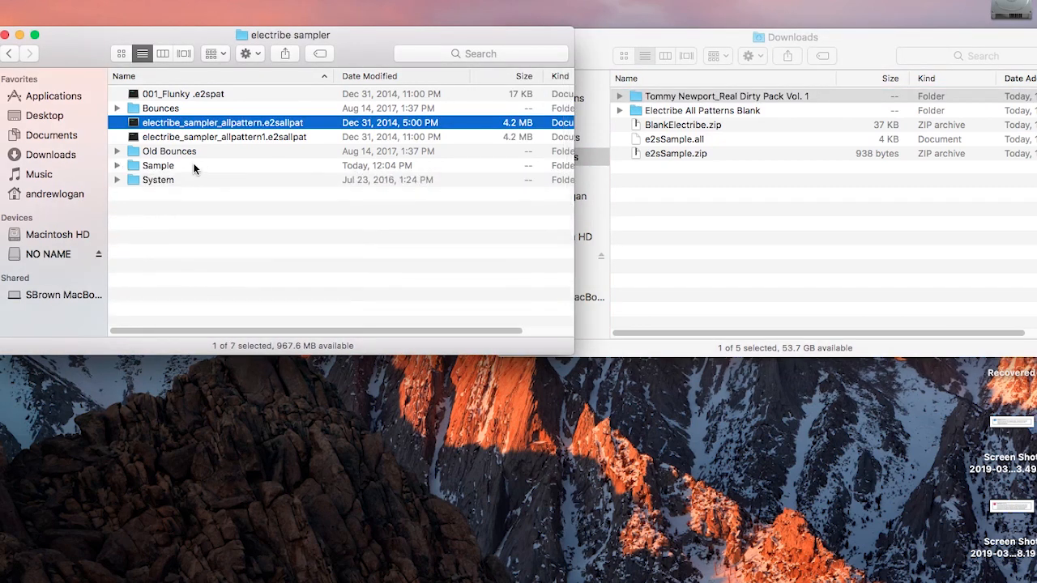
Step: Expand the card's Sample folder to list WAVs like 501_JustBegun.wav and 502_BrownEye.wav
left_click(157, 165)
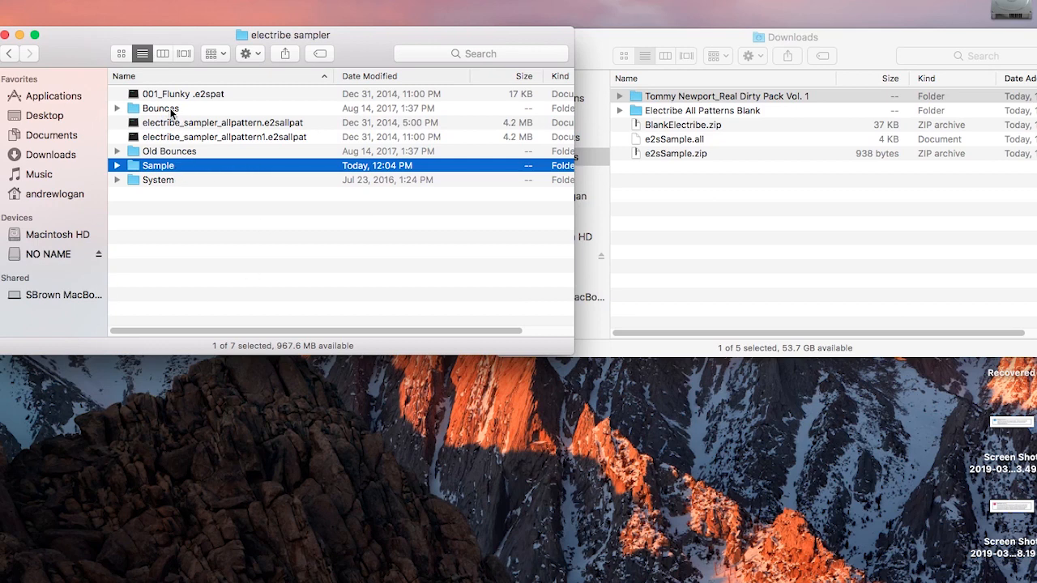
left_click(116, 165)
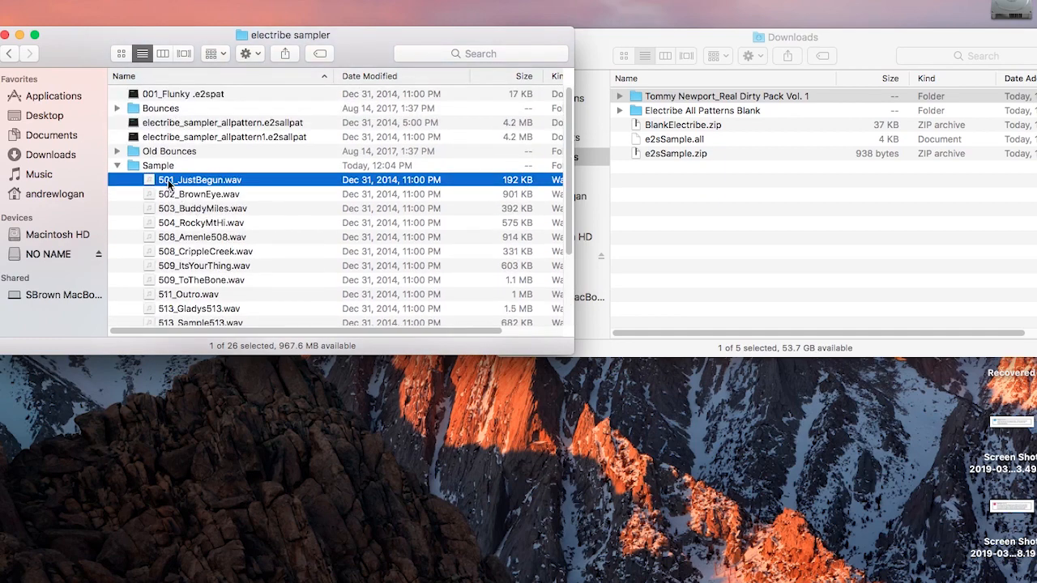
scroll("down", 3)
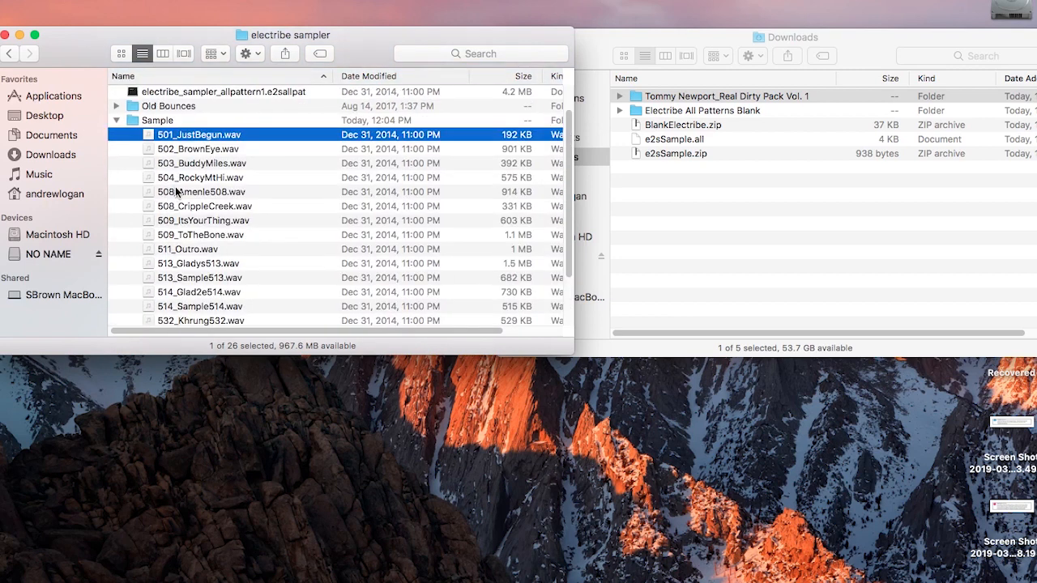
scroll("down", 3)
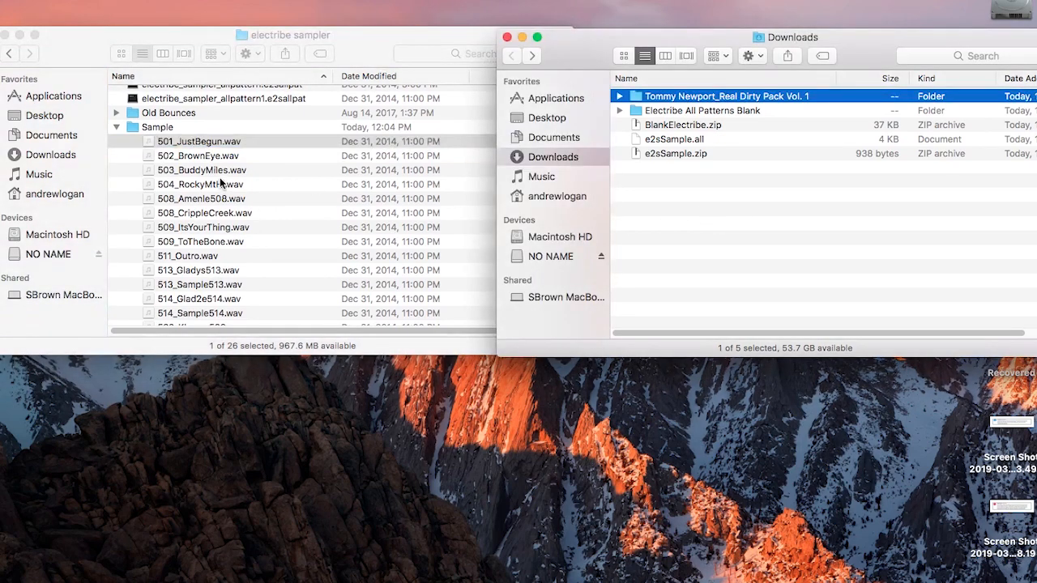
left_click(198, 141)
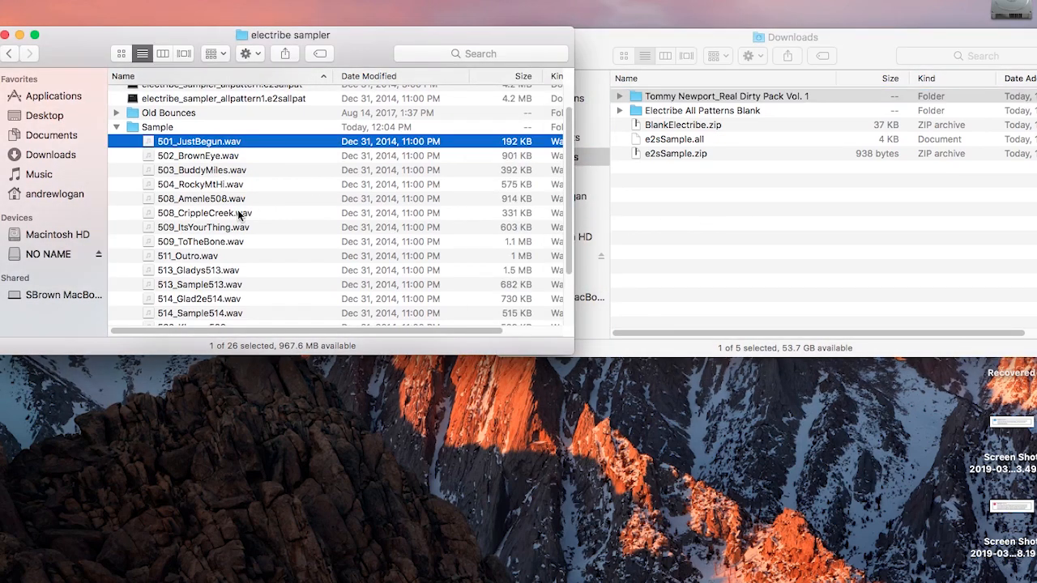
mouse_move(205, 170)
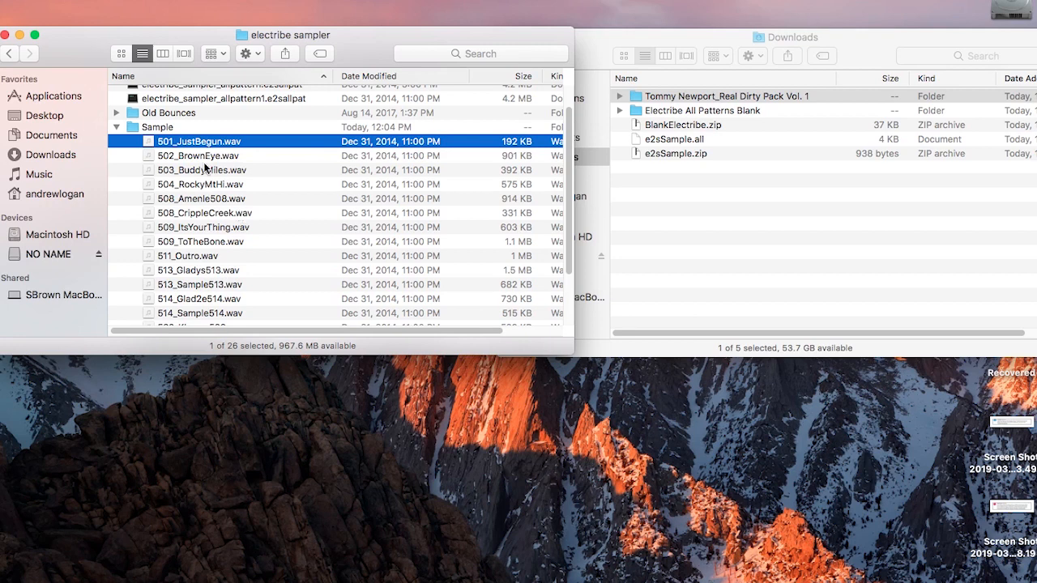
mouse_move(233, 235)
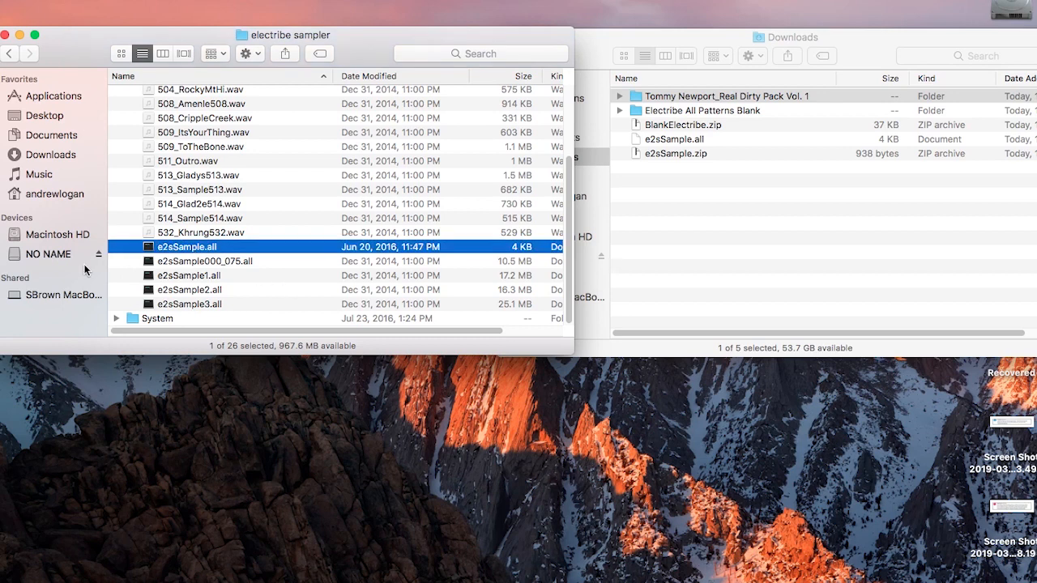
mouse_move(221, 253)
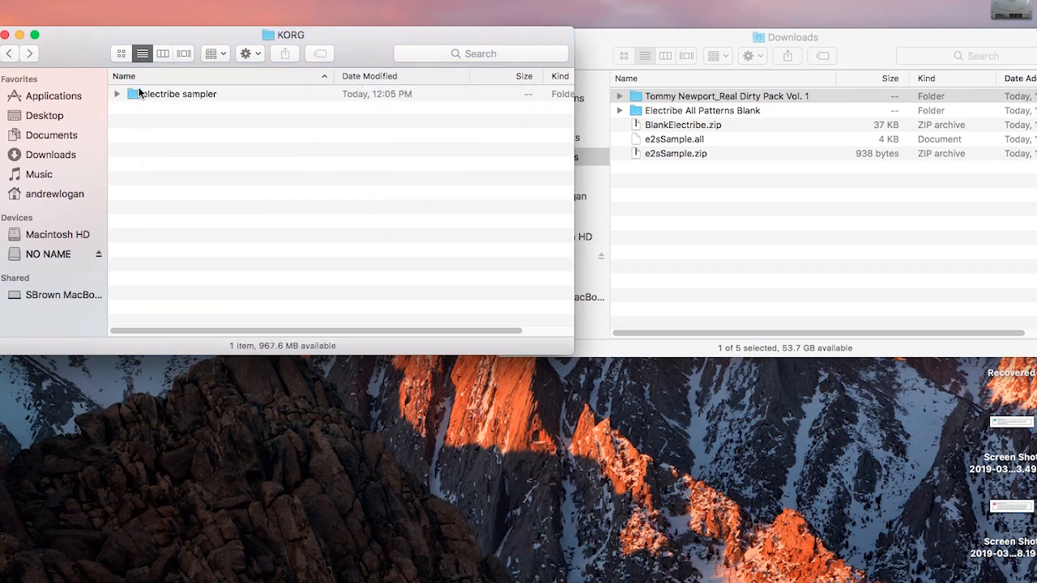
Step: Create a new folder named Real Dirty at the top level of the NO NAME card
left_click(50, 253)
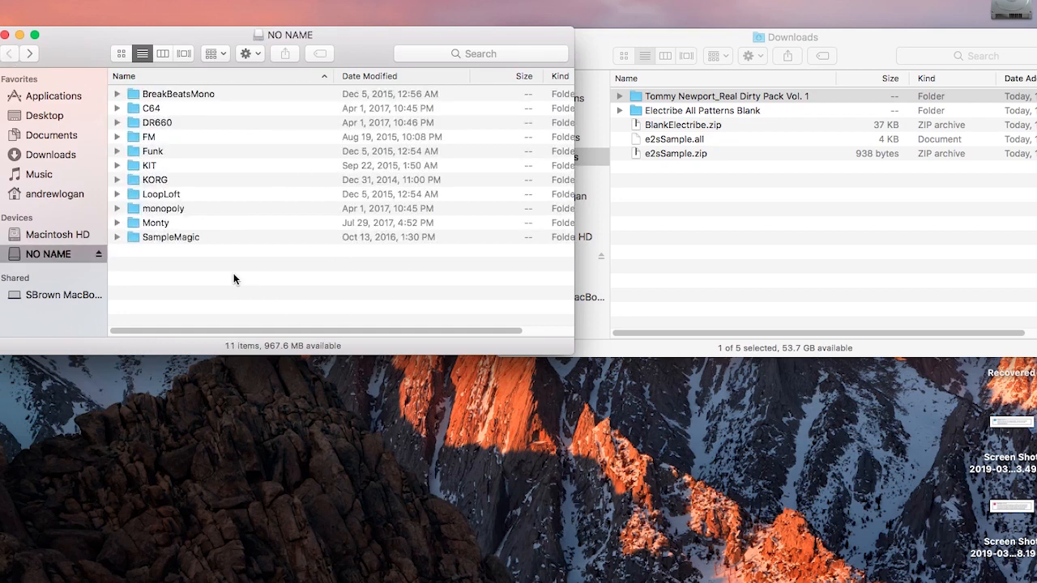
key("cmd+shift+n")
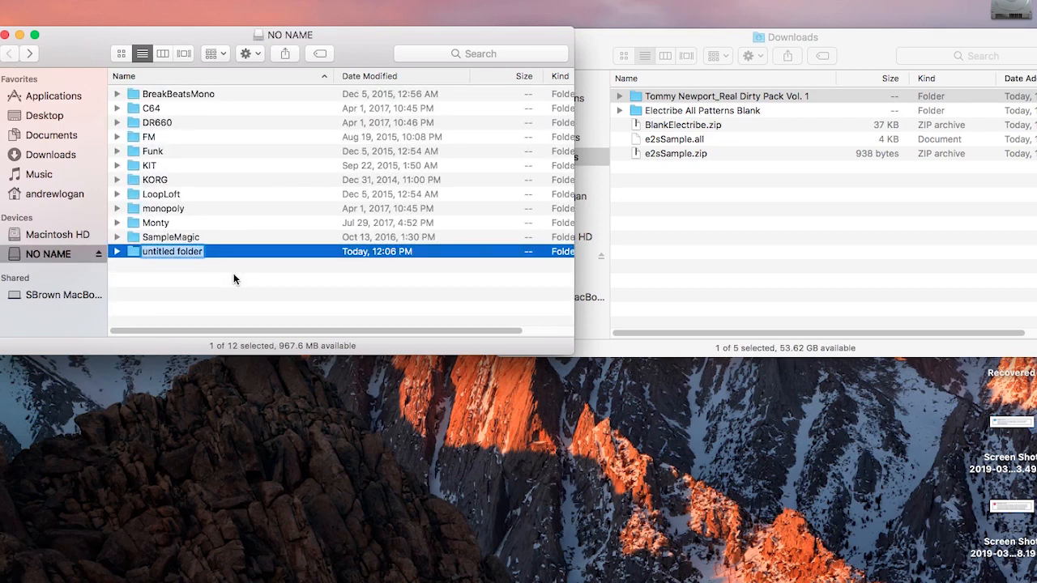
type("Real Dirty")
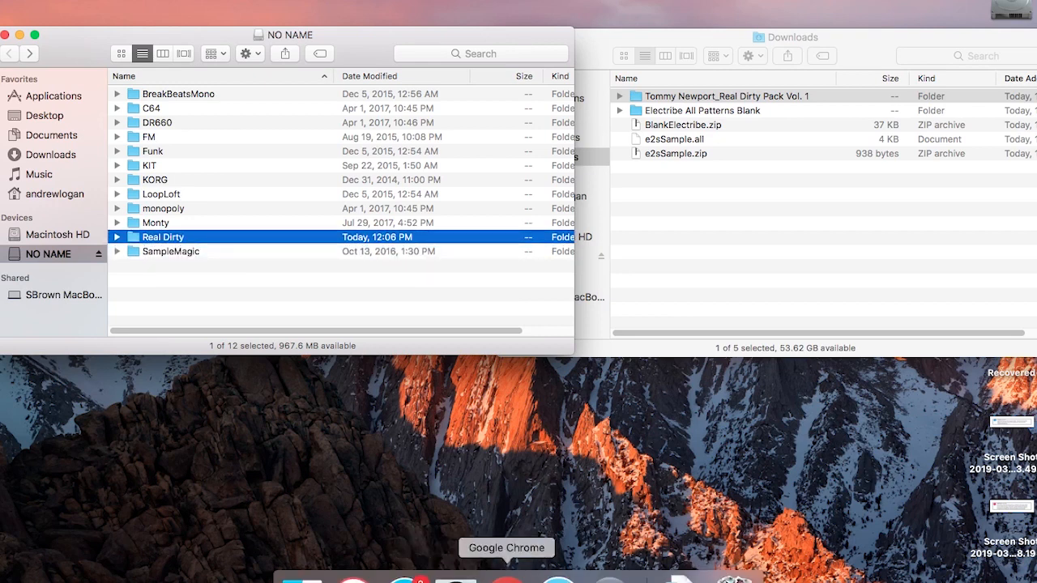
left_click(505, 548)
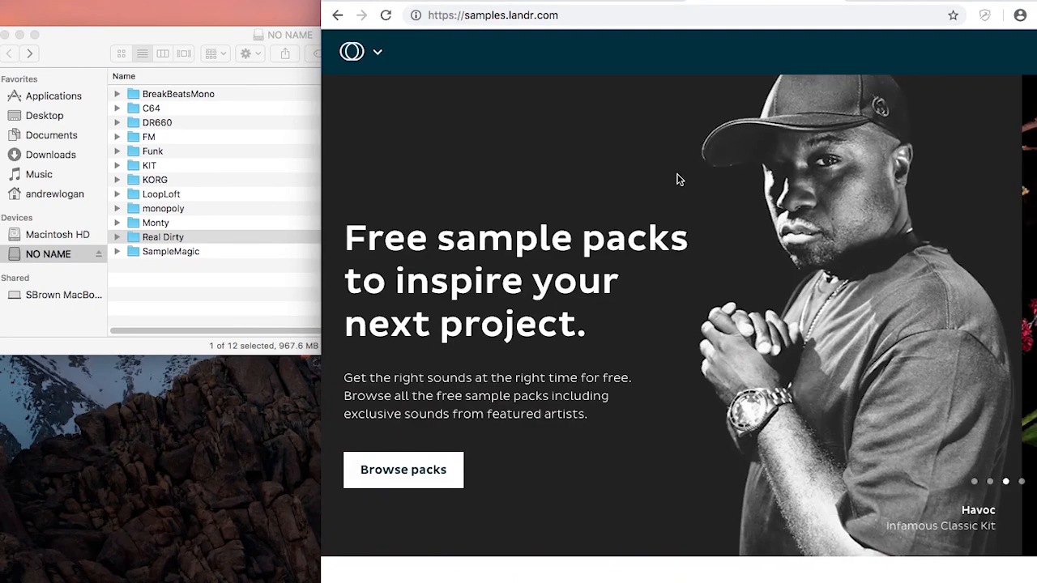
scroll("down", 3)
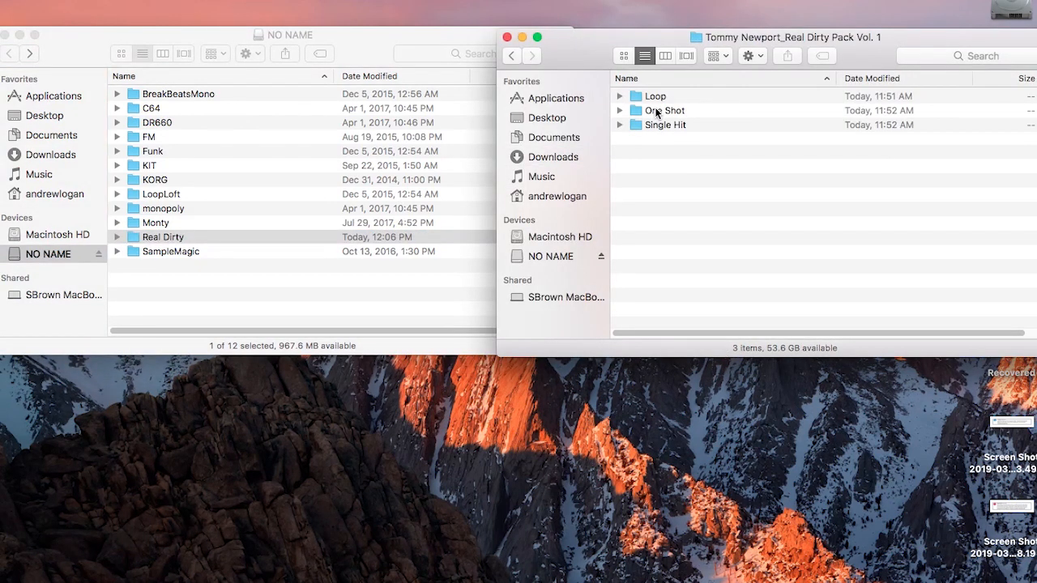
Step: Preview Kick1.wav from Single Hit > Kick in QuickTime Player
double_click(664, 123)
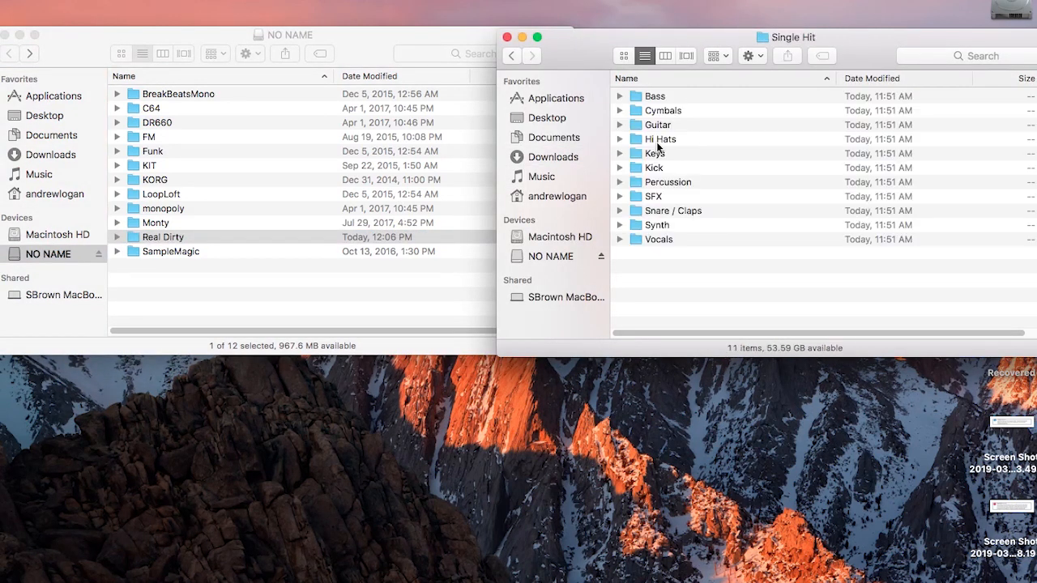
double_click(653, 167)
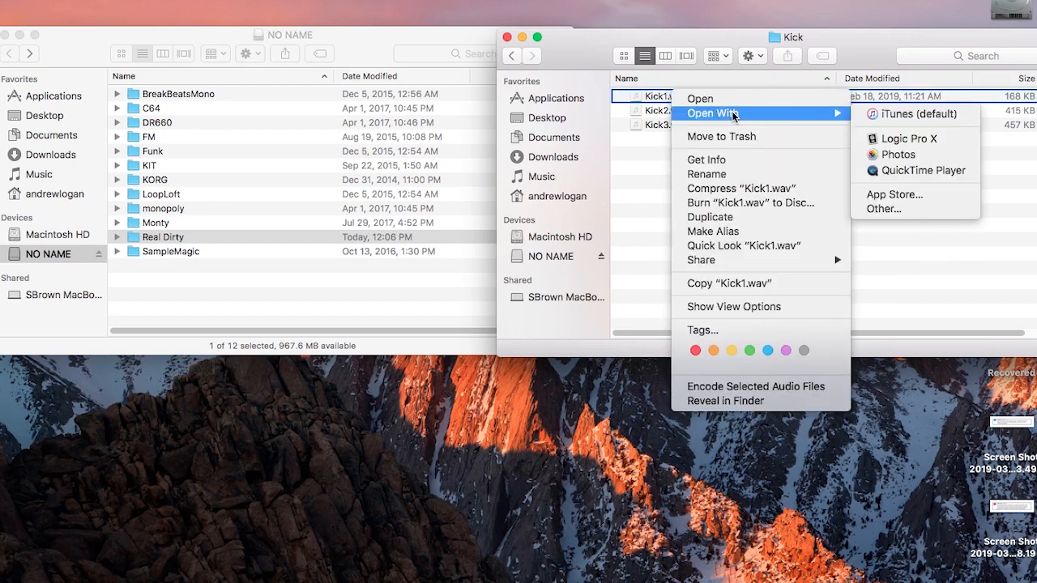
mouse_move(892, 170)
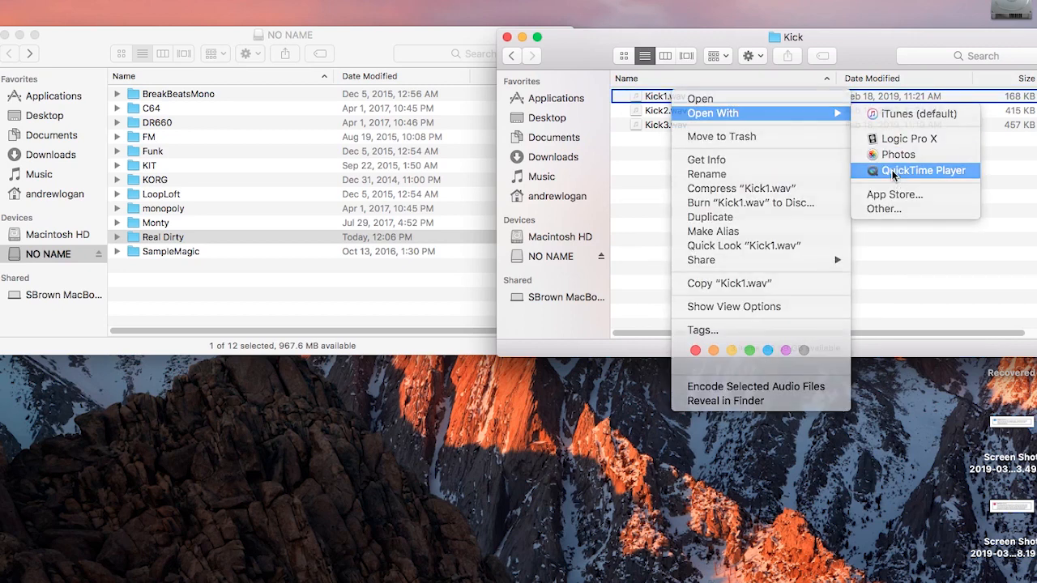
left_click(922, 170)
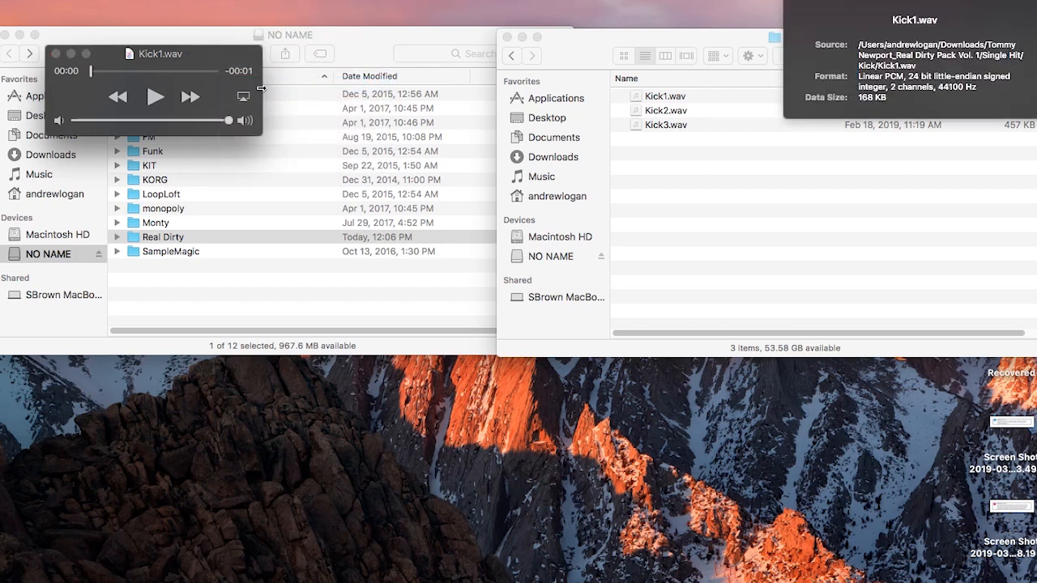
mouse_move(946, 91)
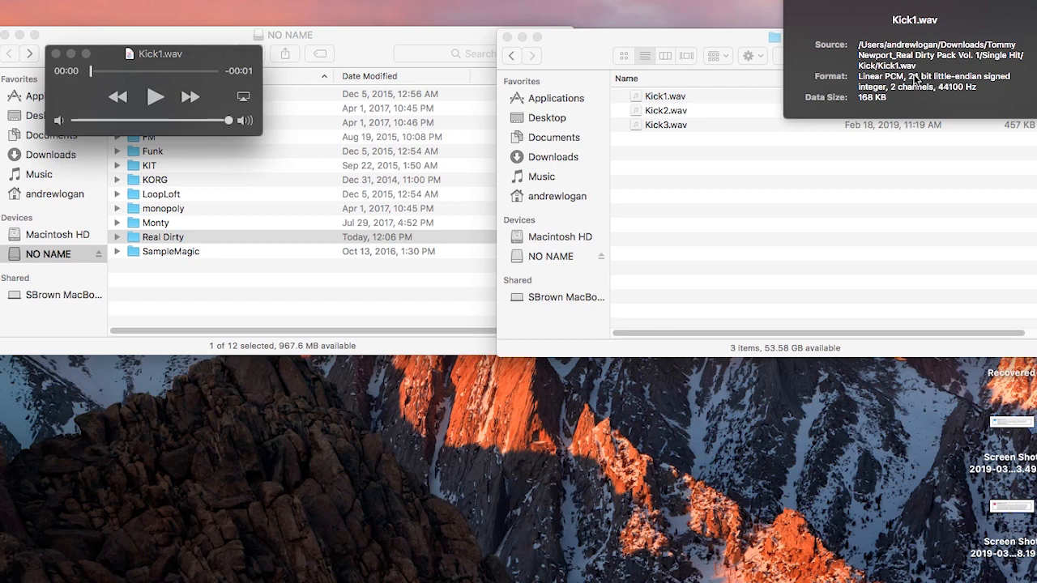
mouse_move(959, 97)
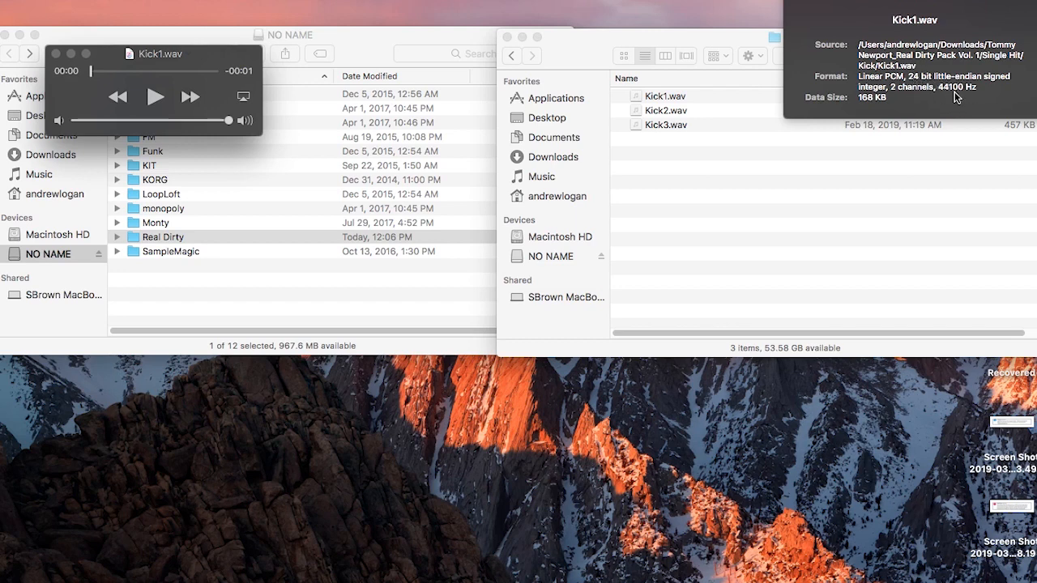
mouse_move(950, 105)
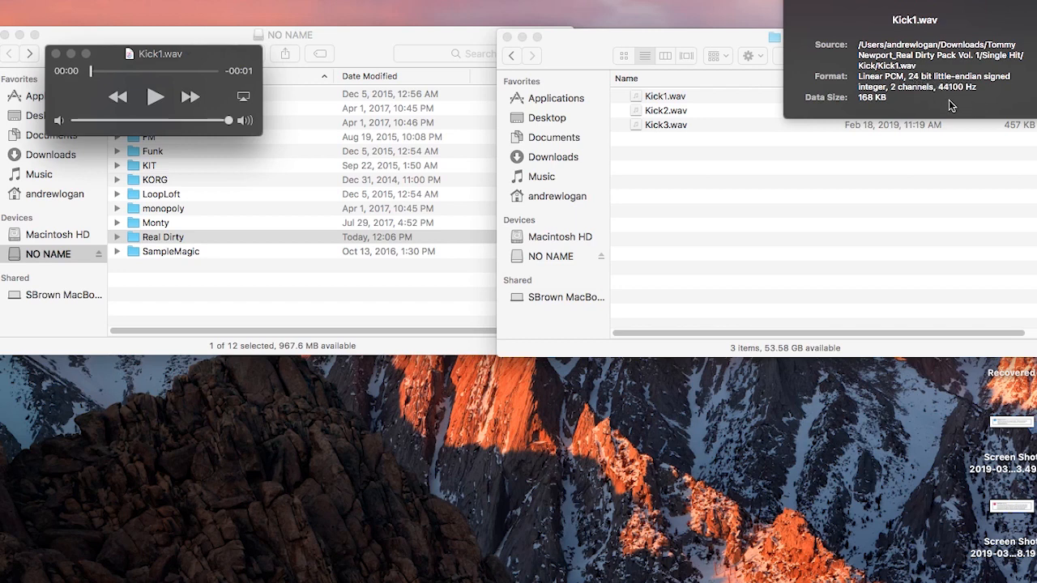
mouse_move(946, 100)
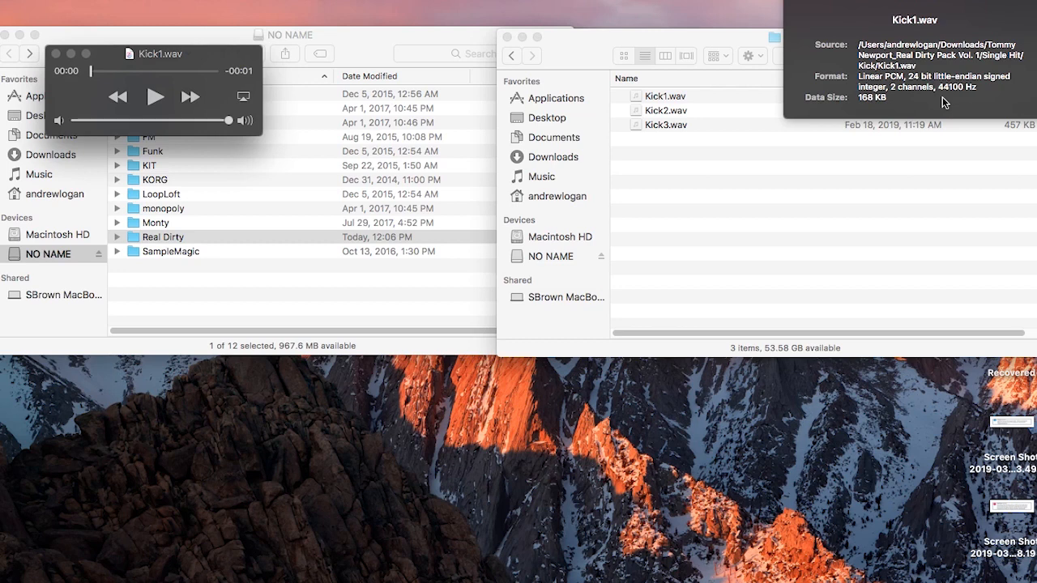
mouse_move(929, 100)
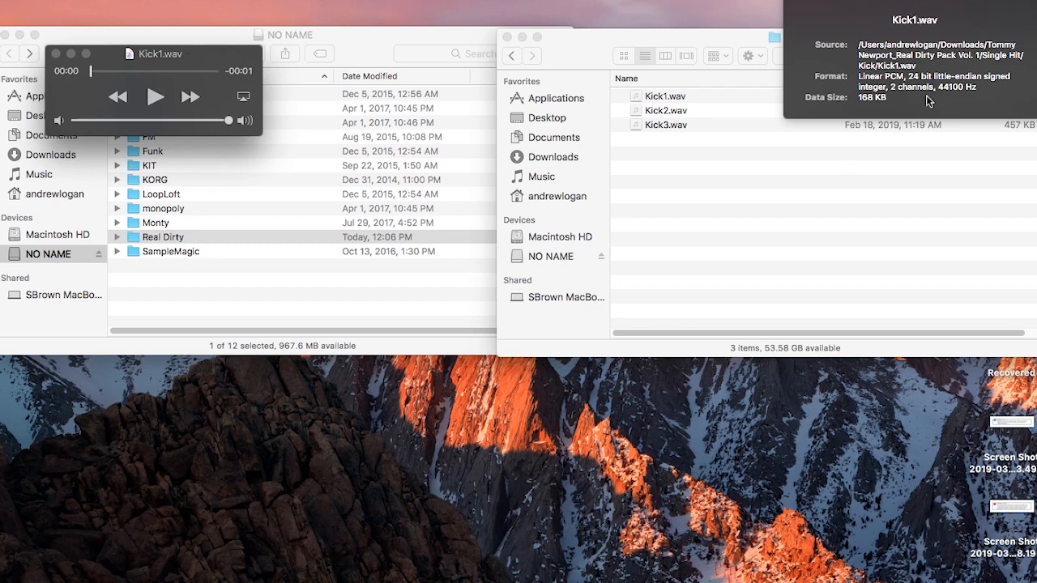
mouse_move(853, 308)
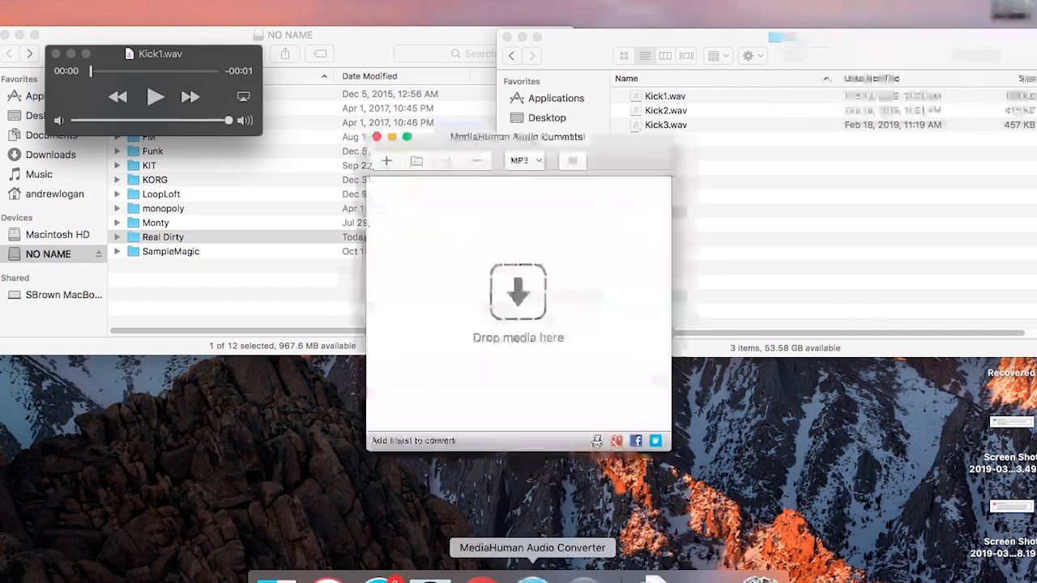
Step: Bring up the converter's Preferences from the toolbar gear button
left_click(523, 160)
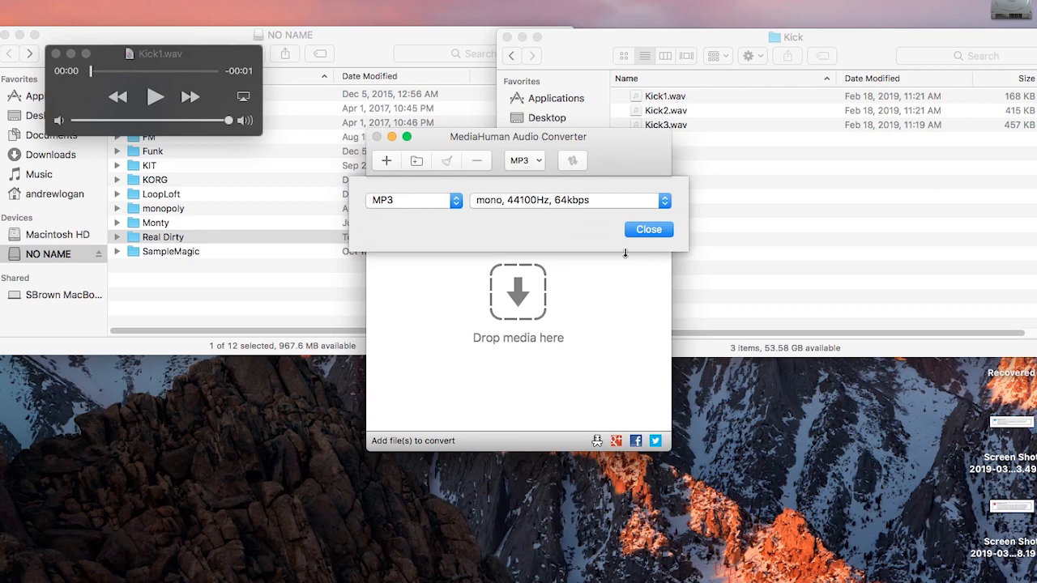
left_click(648, 230)
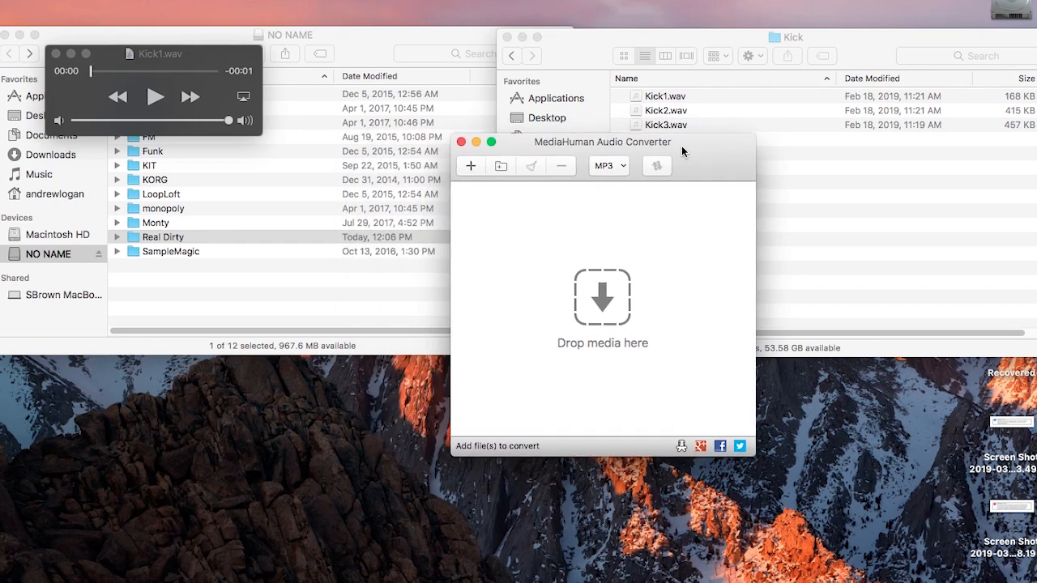
left_click_drag(603, 142, 620, 184)
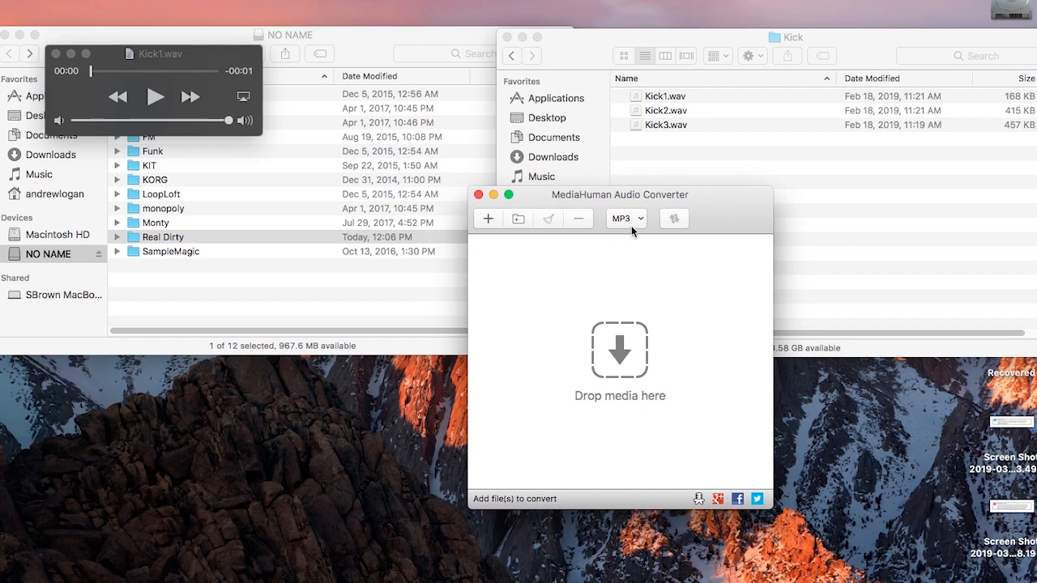
mouse_move(628, 232)
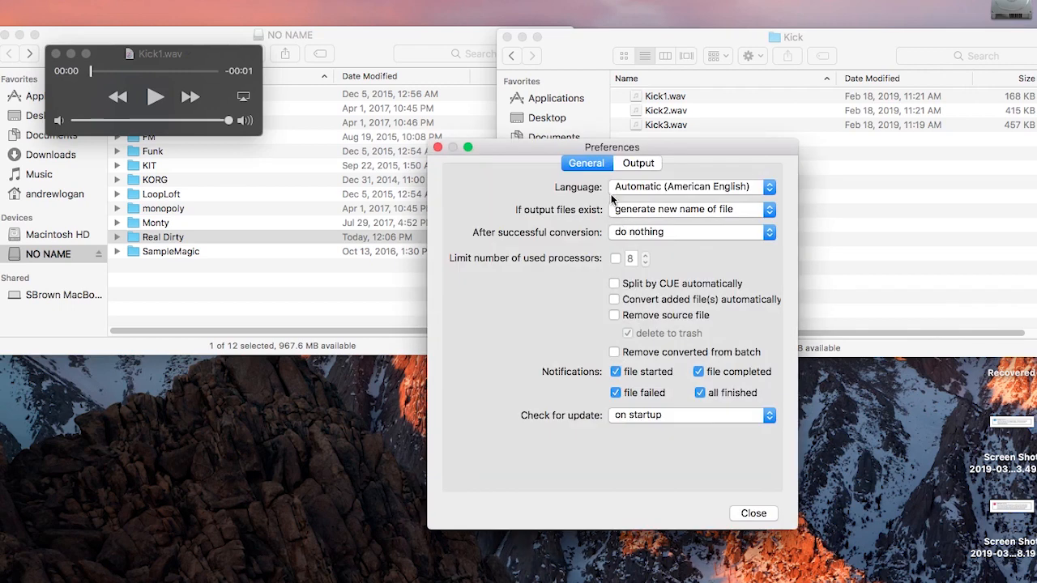
Step: Set the output folder to Real Dirty on the NO NAME card
left_click(639, 162)
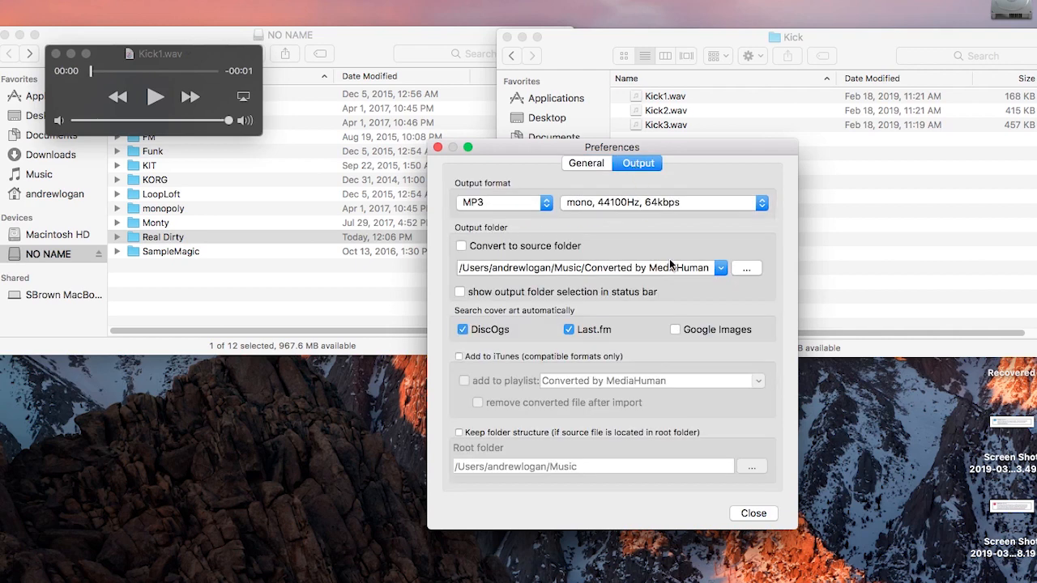
left_click(746, 267)
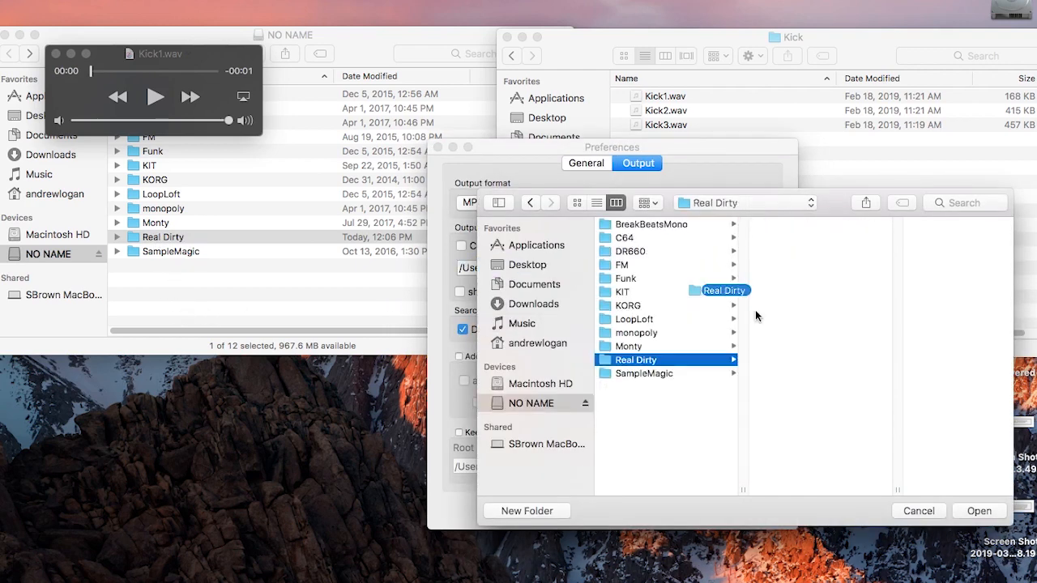
left_click(978, 510)
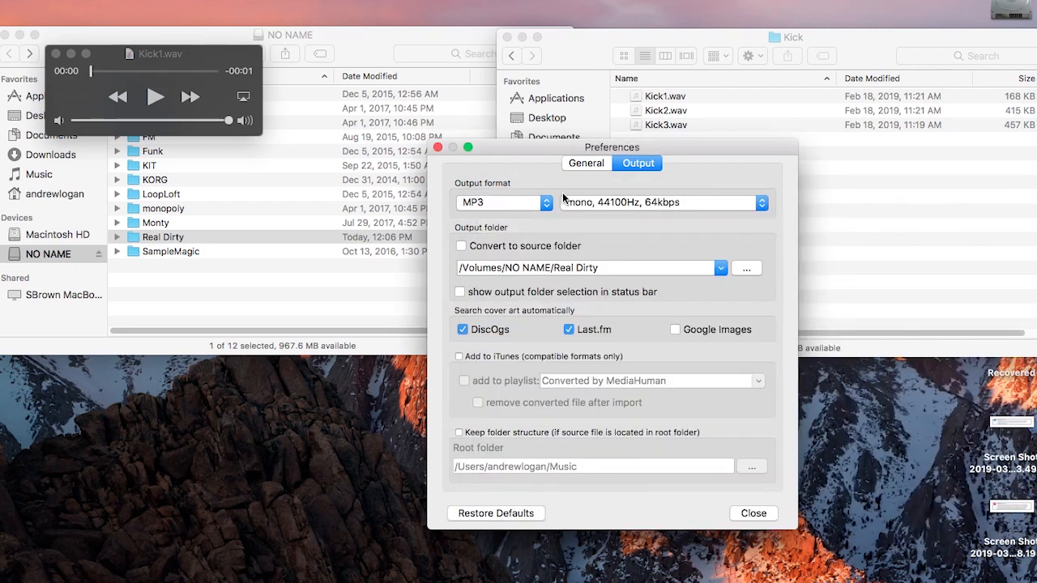
Step: Choose WAV output with custom mono, 48000 Hz settings and close preferences
left_click(502, 202)
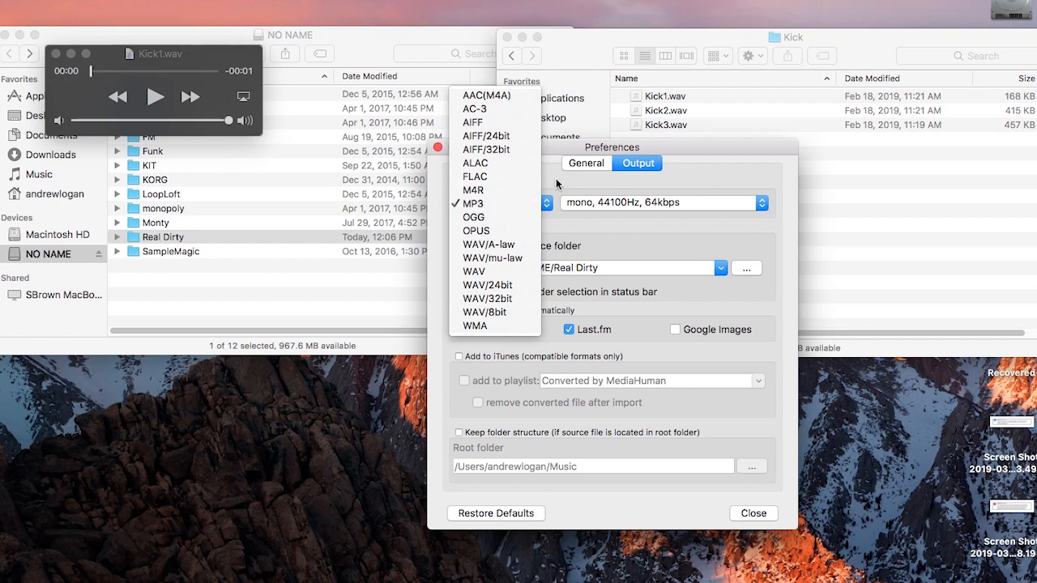
mouse_move(489, 136)
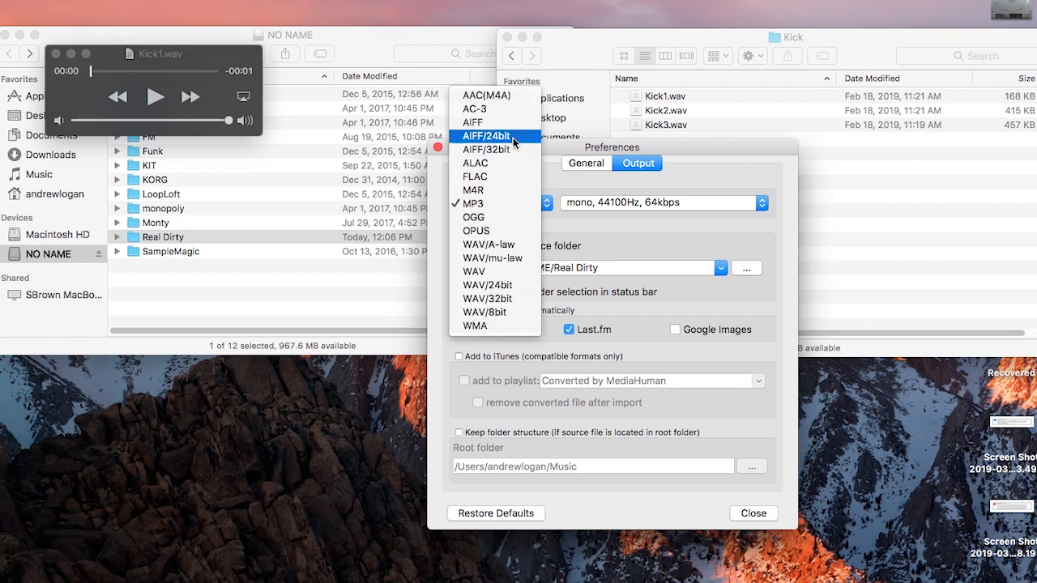
mouse_move(502, 272)
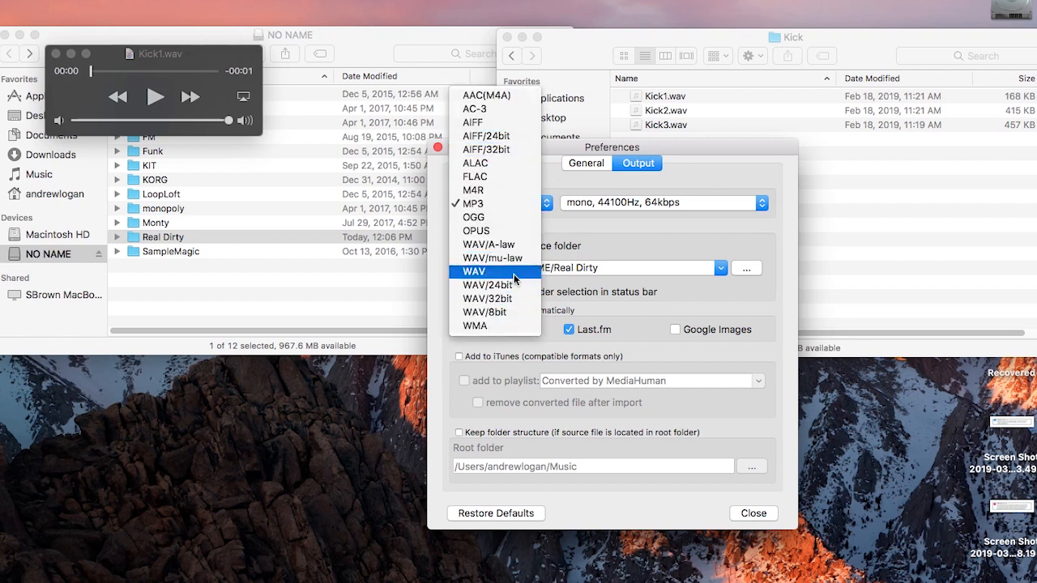
left_click(473, 272)
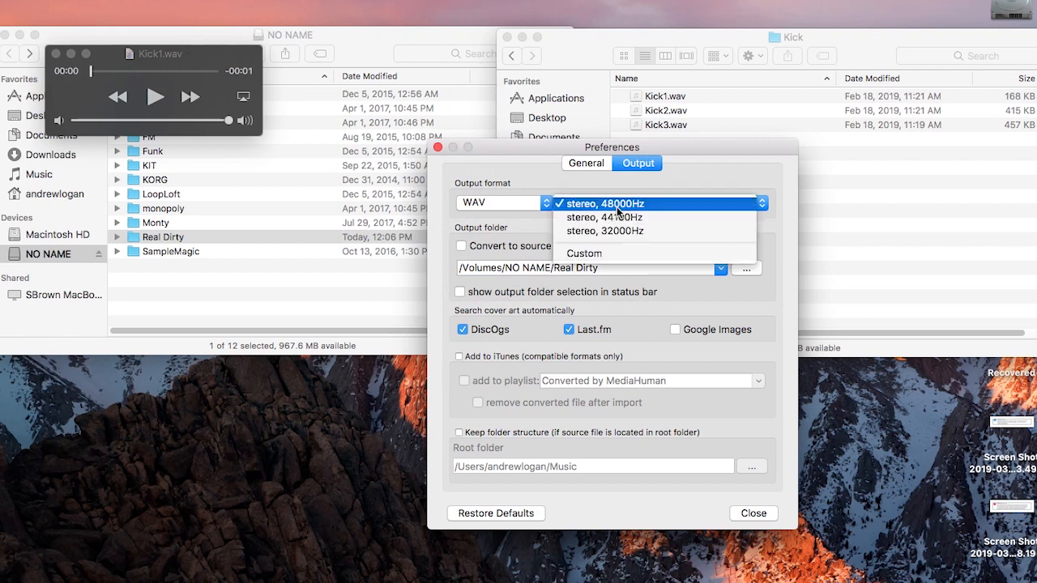
left_click(583, 253)
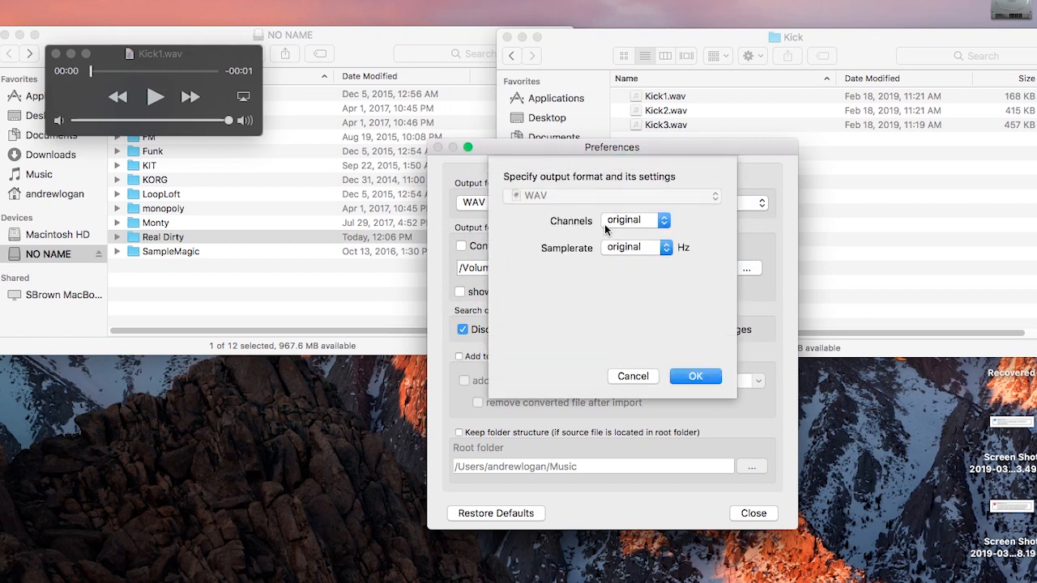
left_click(633, 221)
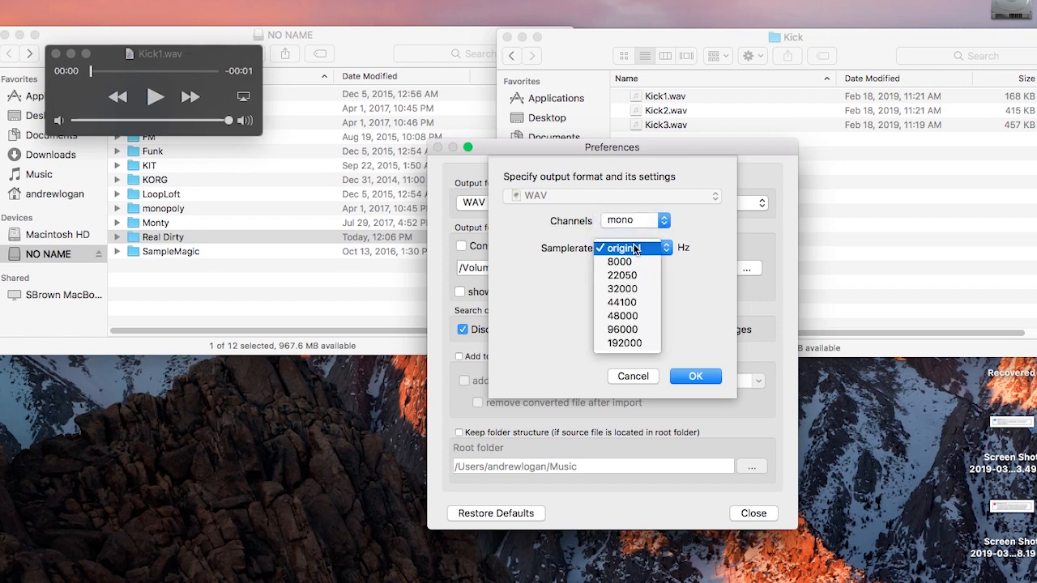
left_click(621, 316)
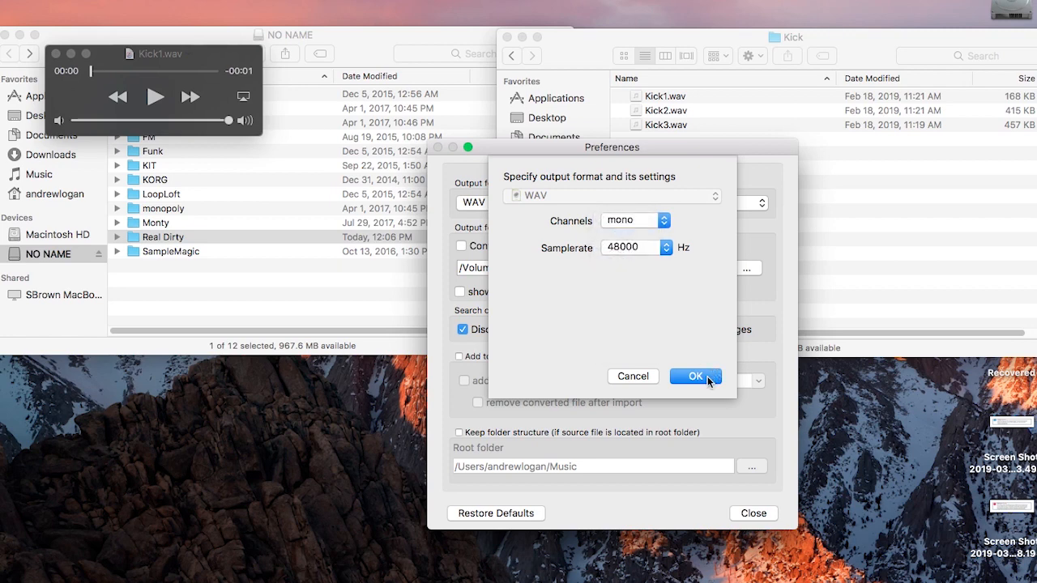
left_click(695, 376)
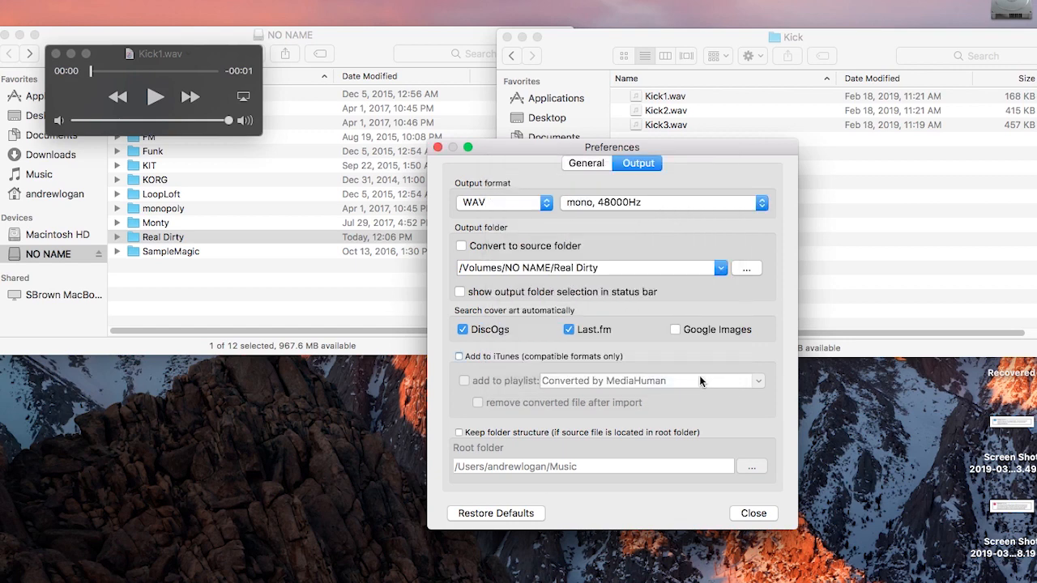
mouse_move(758, 513)
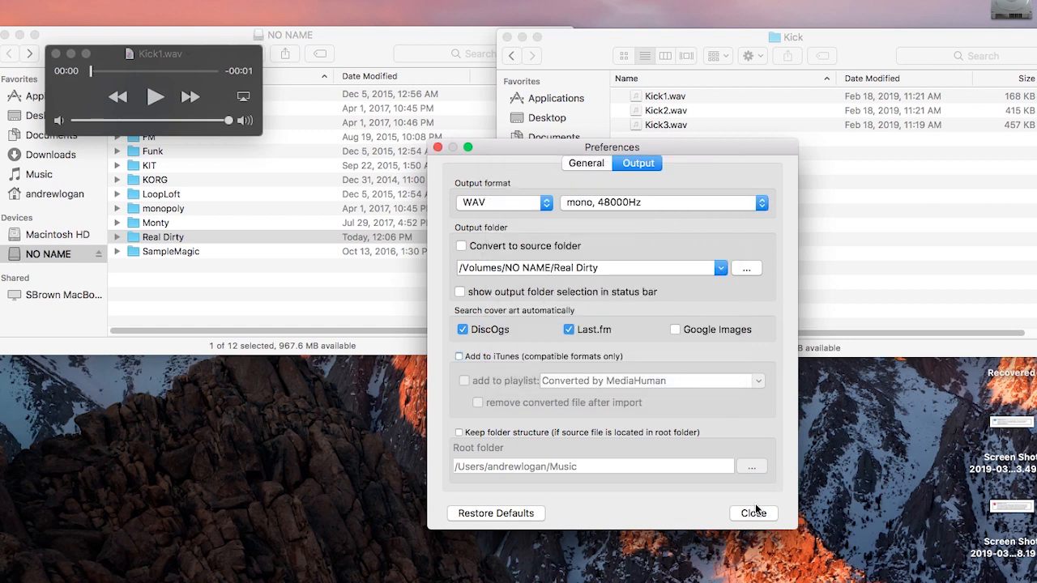
left_click(755, 513)
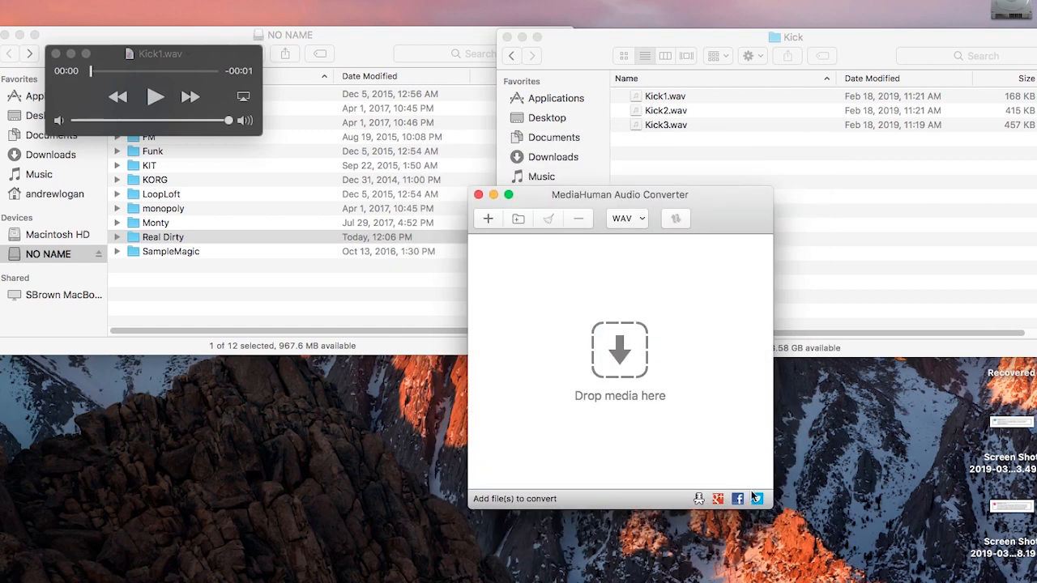
Step: Convert Kick1 into a new Kick1.wav in the Real Dirty folder
left_click_drag(658, 96, 473, 346)
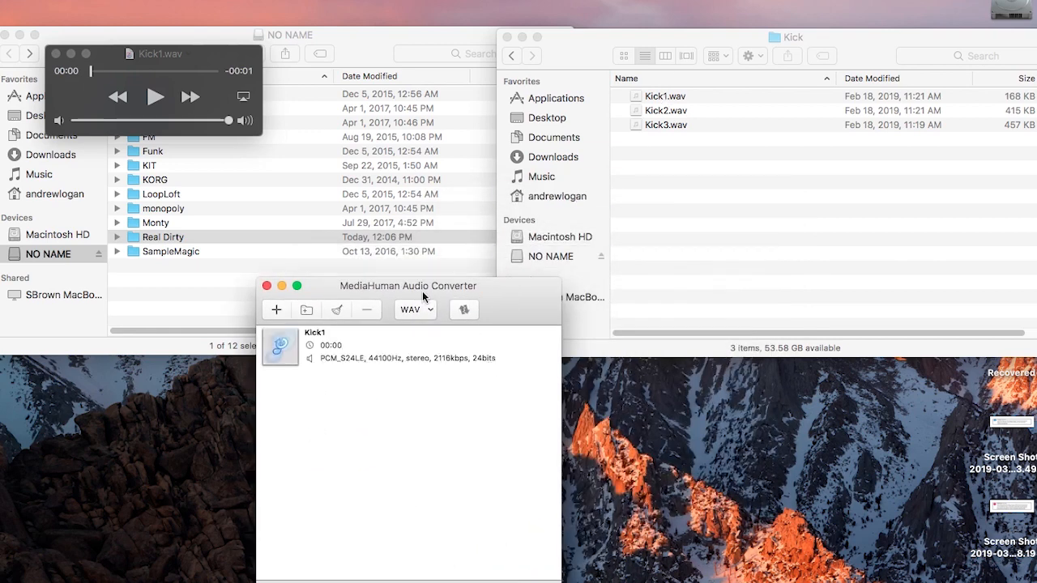
mouse_move(468, 358)
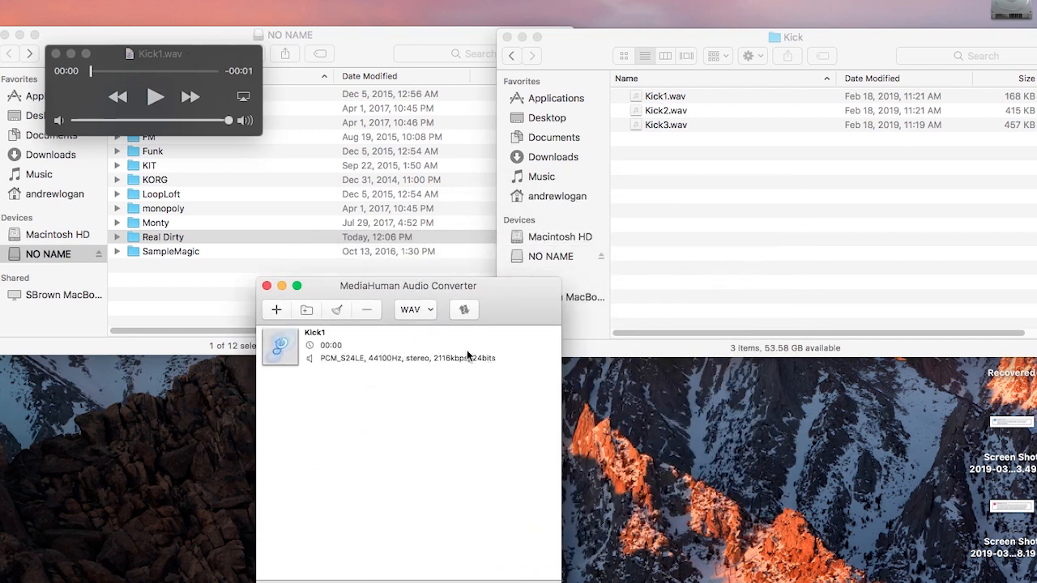
left_click(463, 310)
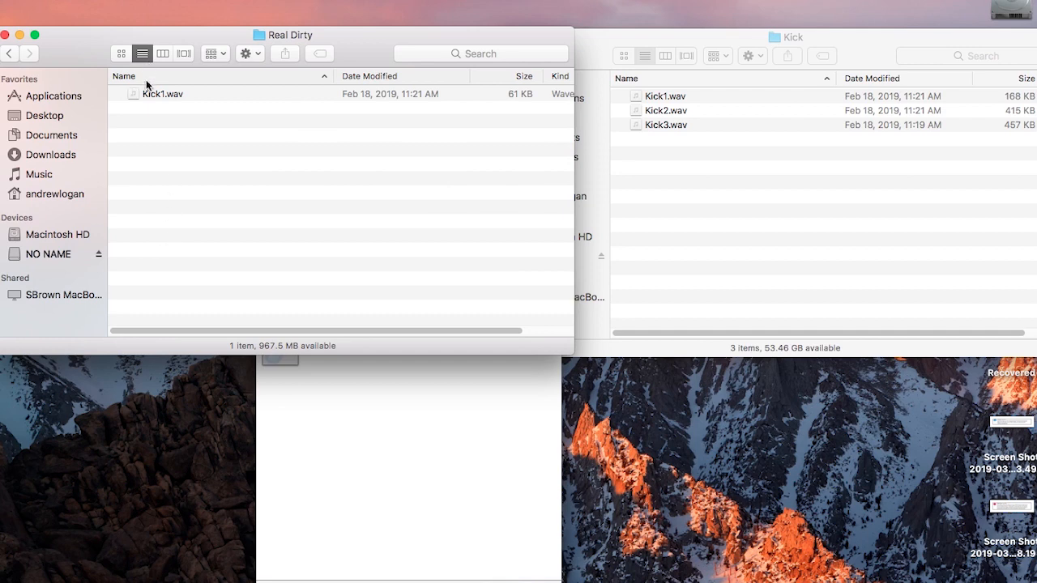
Step: Play the converted Kick1.wav in QuickTime Player, confirming 16-bit, mono, 48000 Hz
right_click(162, 93)
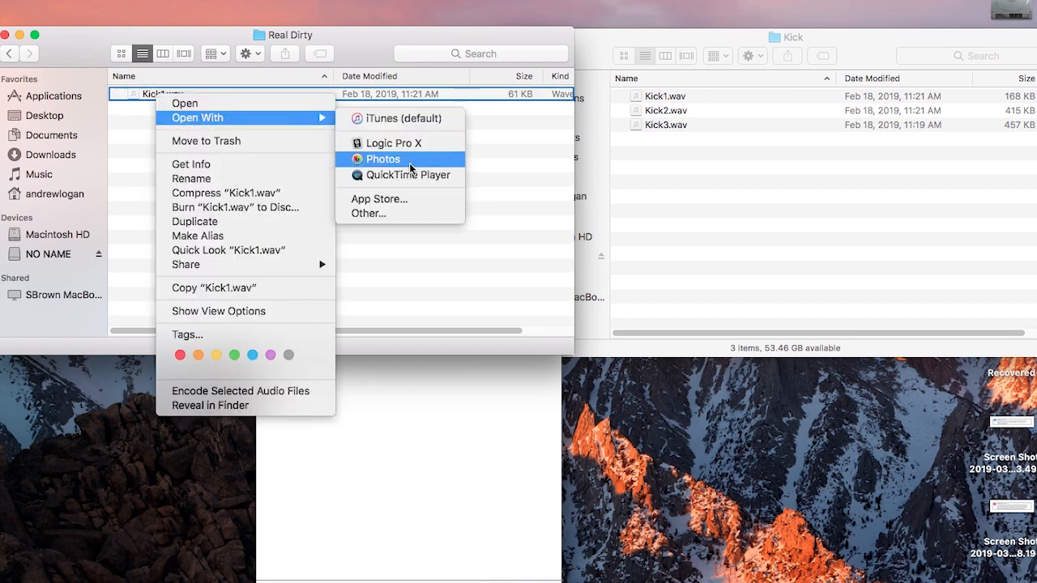
left_click(394, 175)
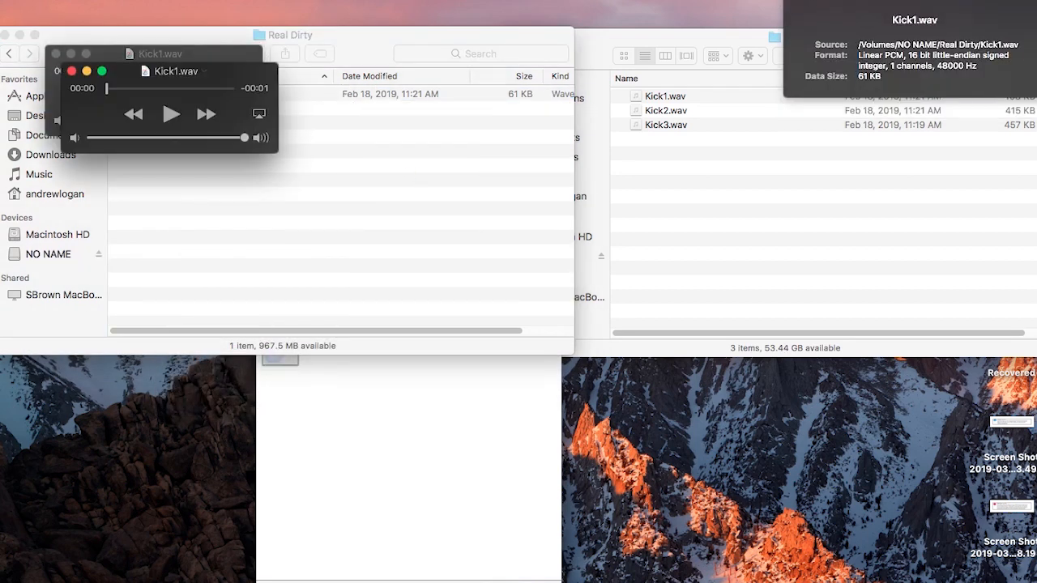
mouse_move(921, 71)
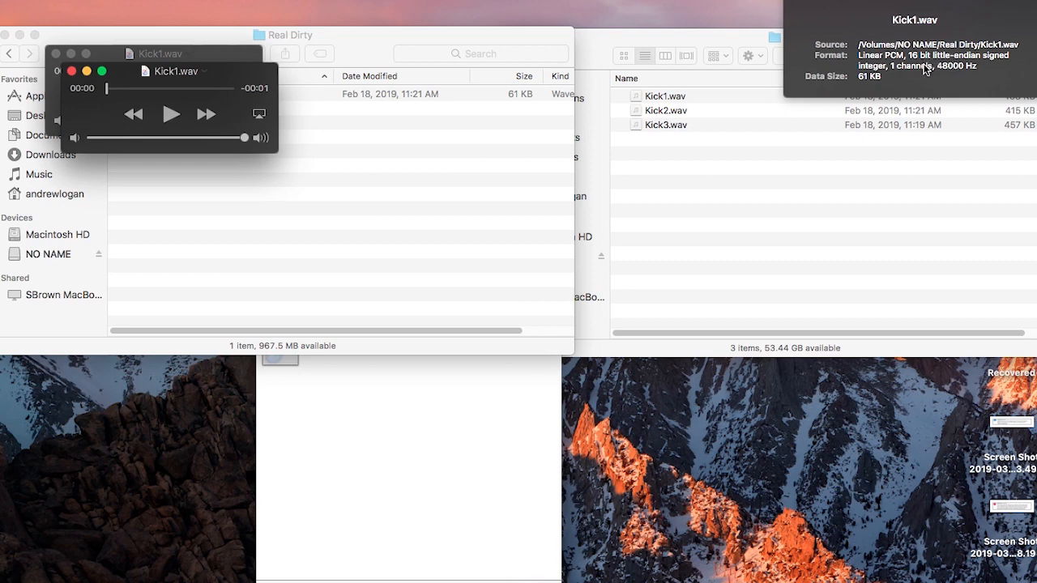
mouse_move(934, 78)
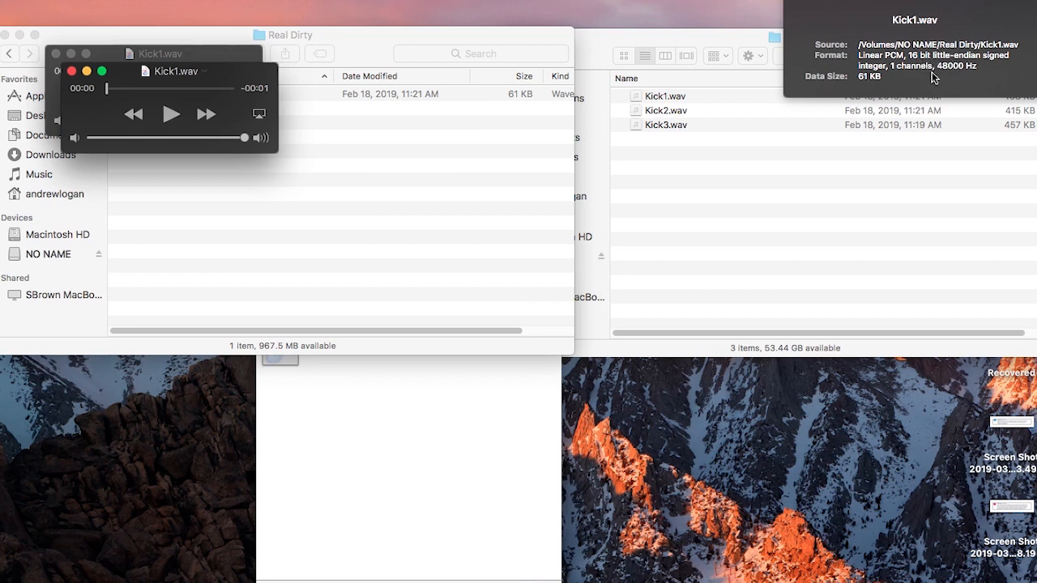
mouse_move(908, 73)
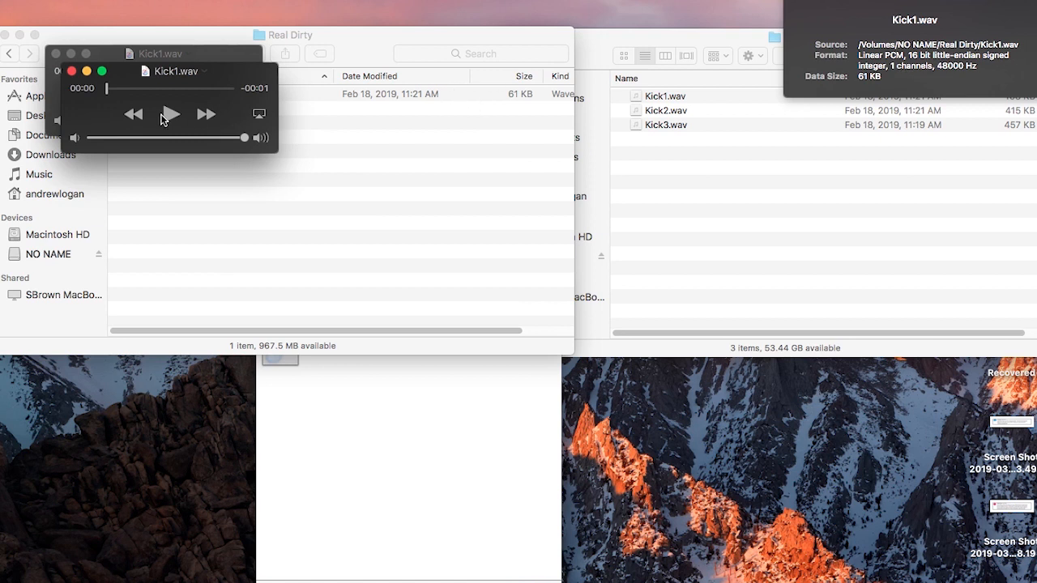
left_click(170, 114)
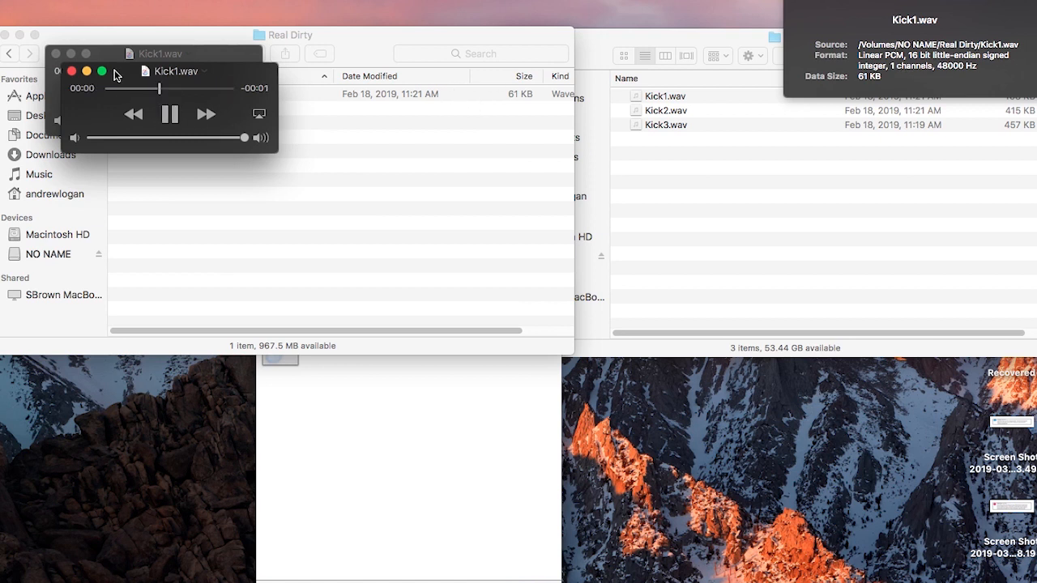